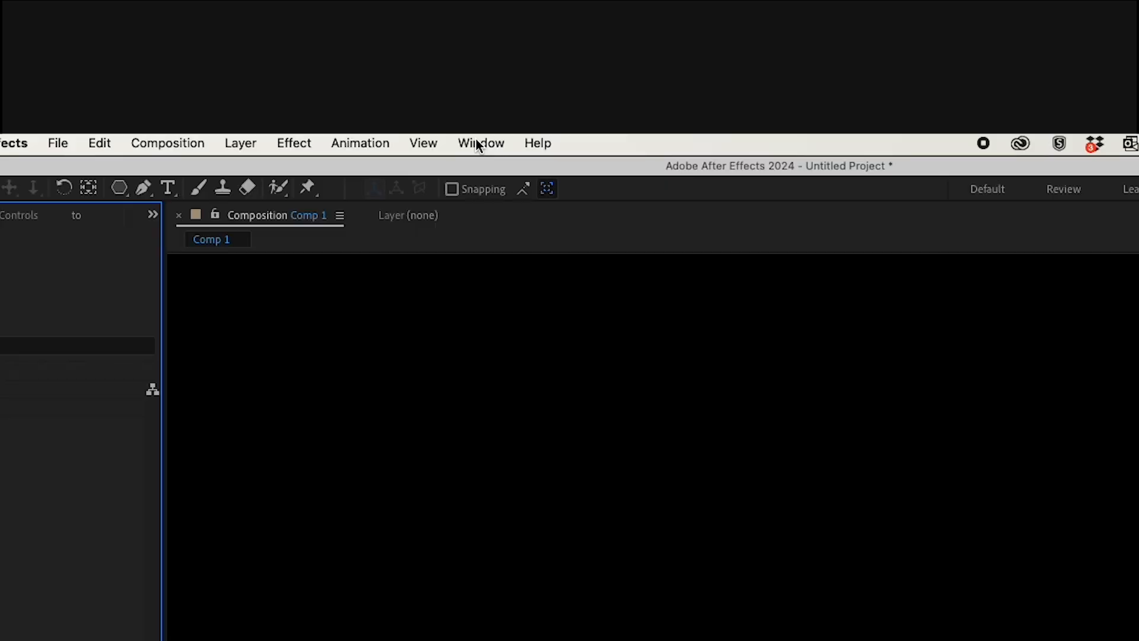
- From the Project panel, create a 3840×2160 composition named 'Title Animation slide'
click(480, 142)
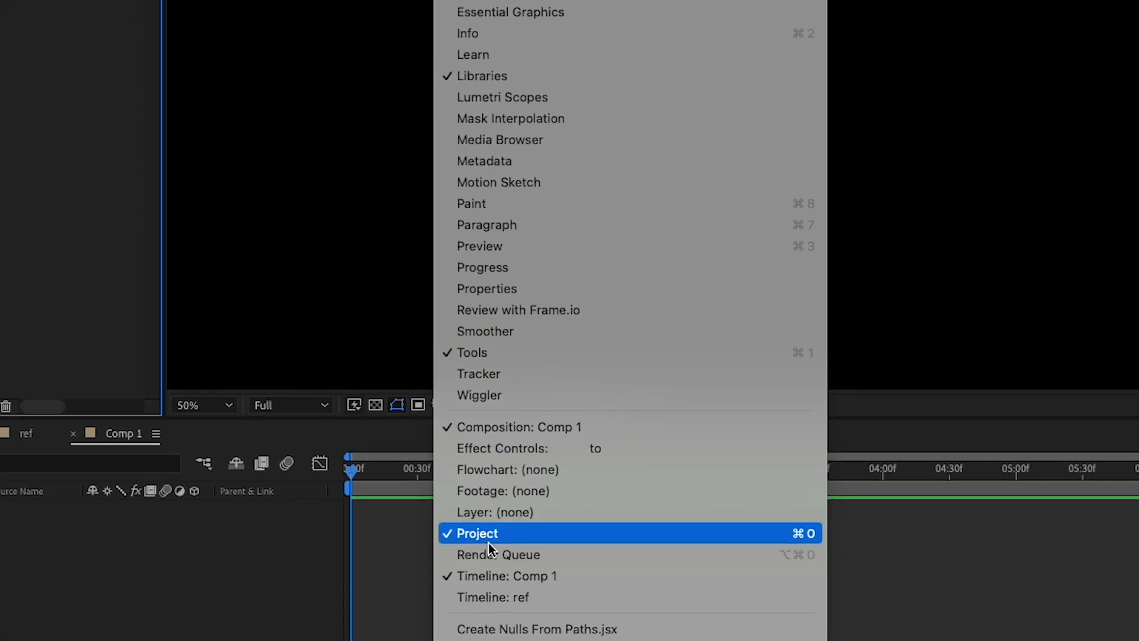
click(477, 533)
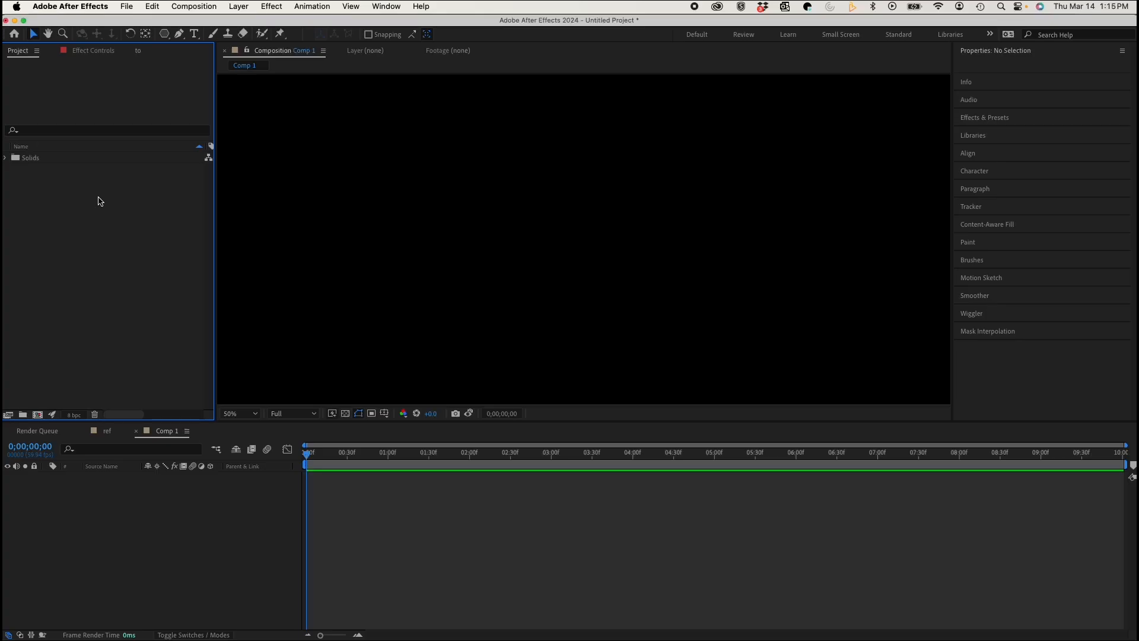
right_click(99, 202)
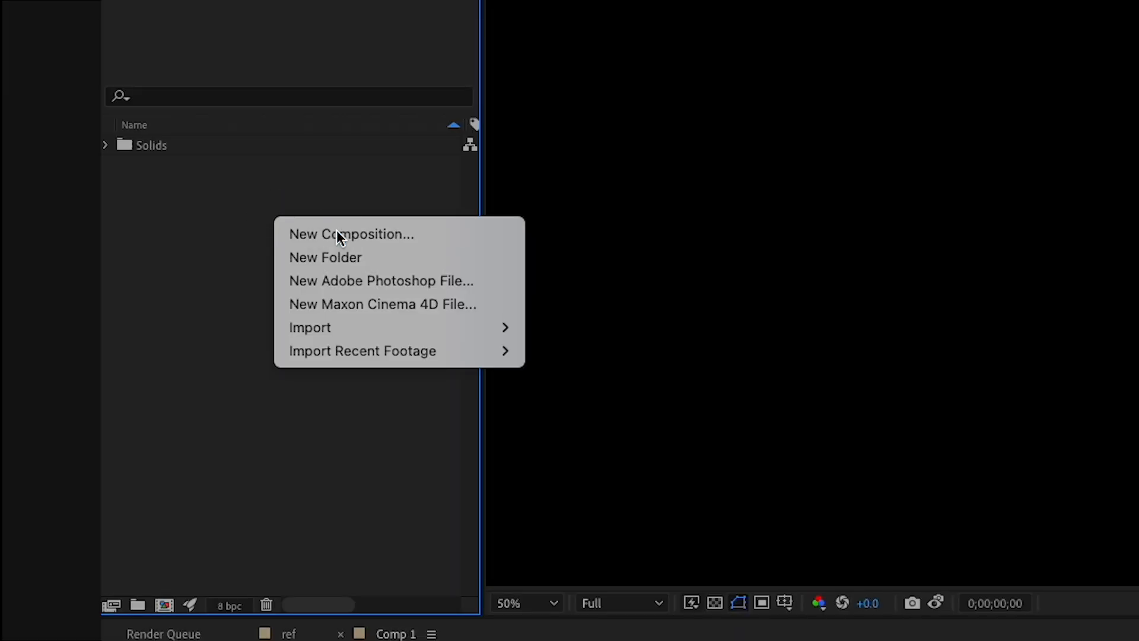
click(350, 233)
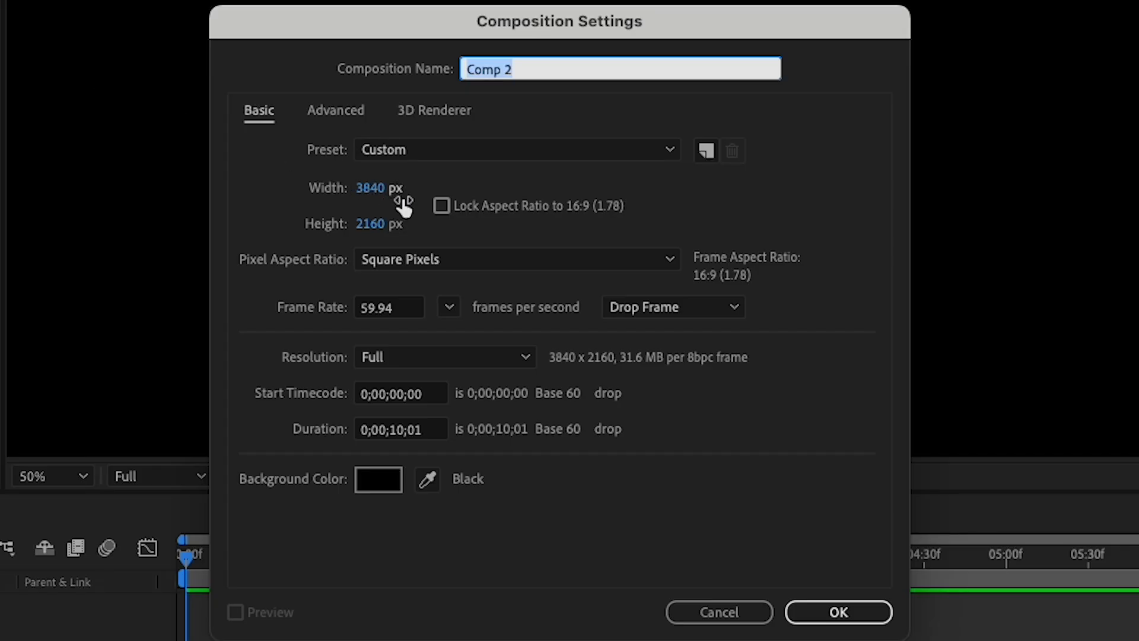
mouse_move(398, 200)
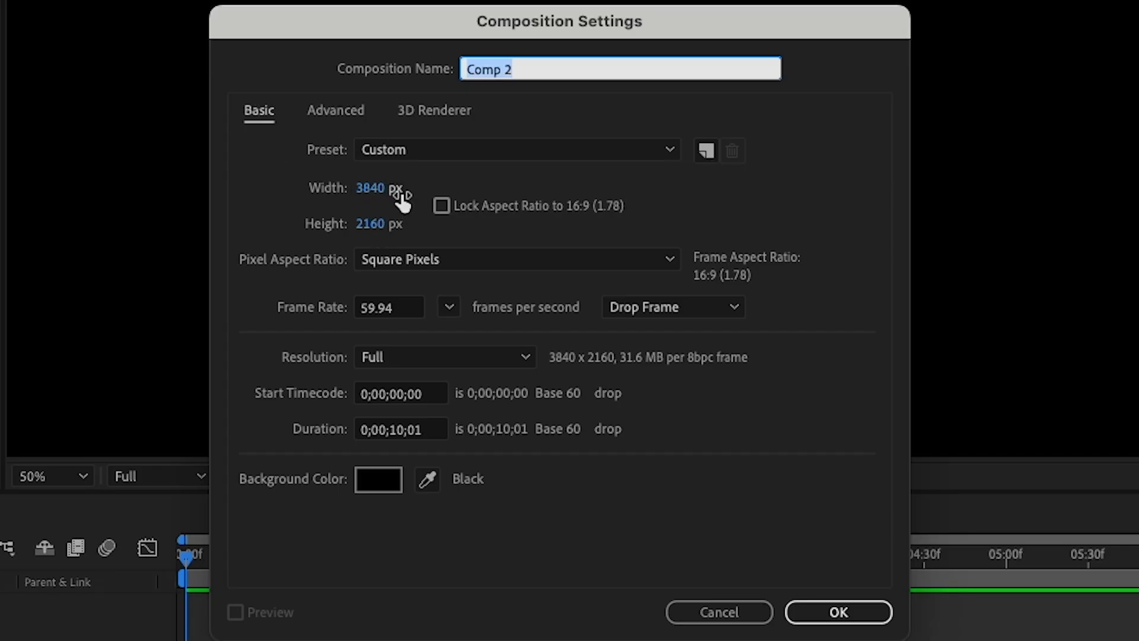
text(Tit)
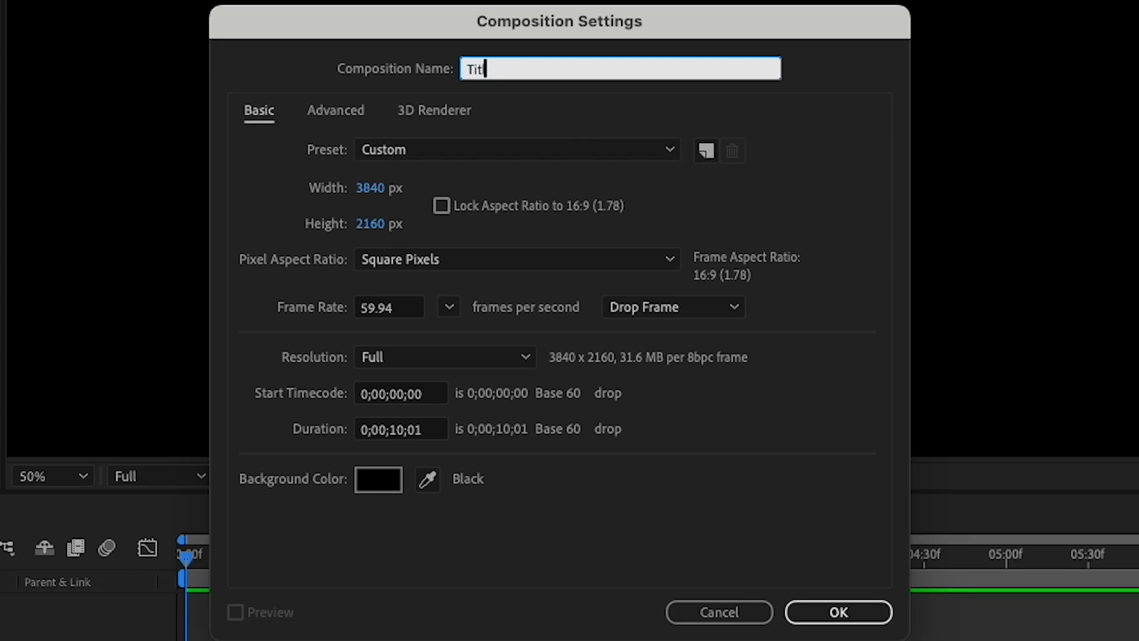
text(le Animation)
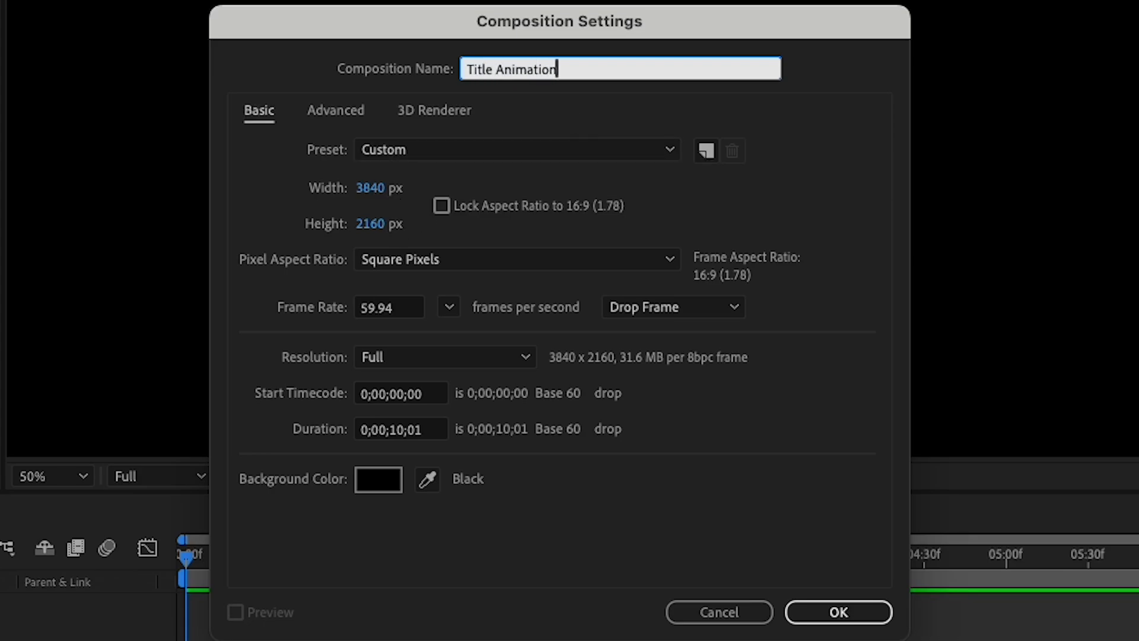
click(837, 612)
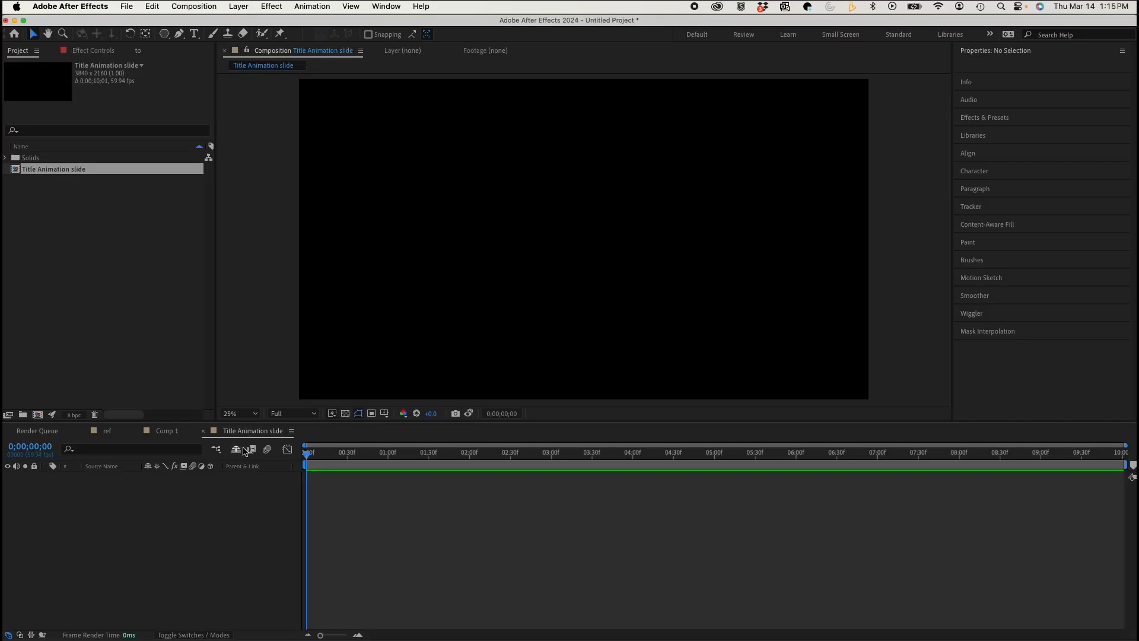
- Write centred 'LINES TO DESIGNS' in All Round Gothic Bold, LINES TO peach, DESIGNS white
click(345, 414)
text(LINES TO DESIGNS)
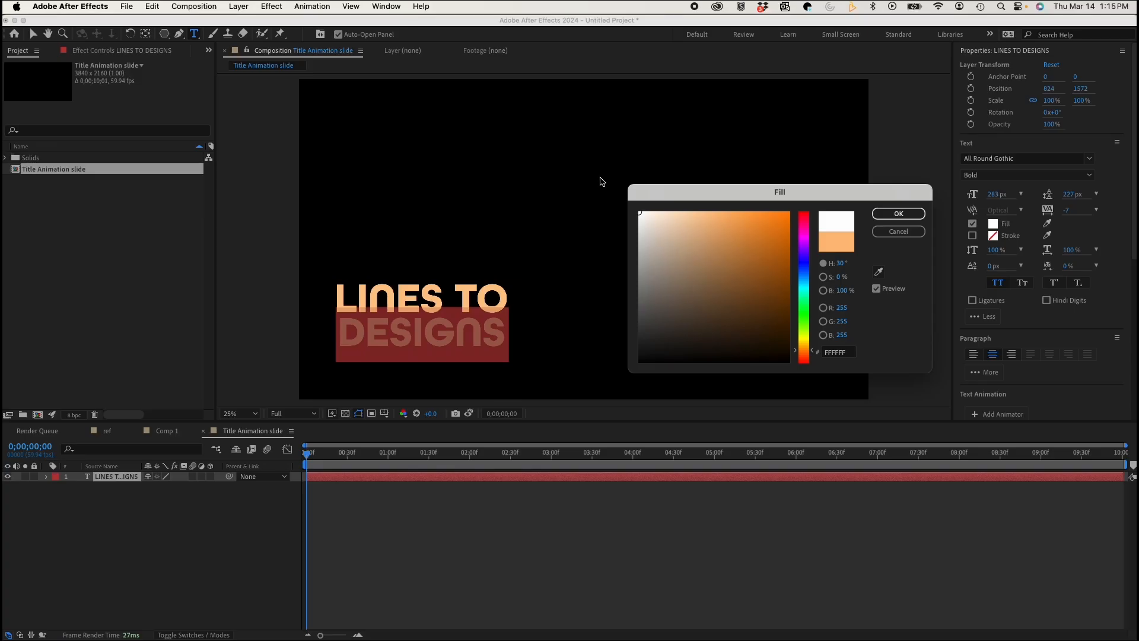
click(897, 213)
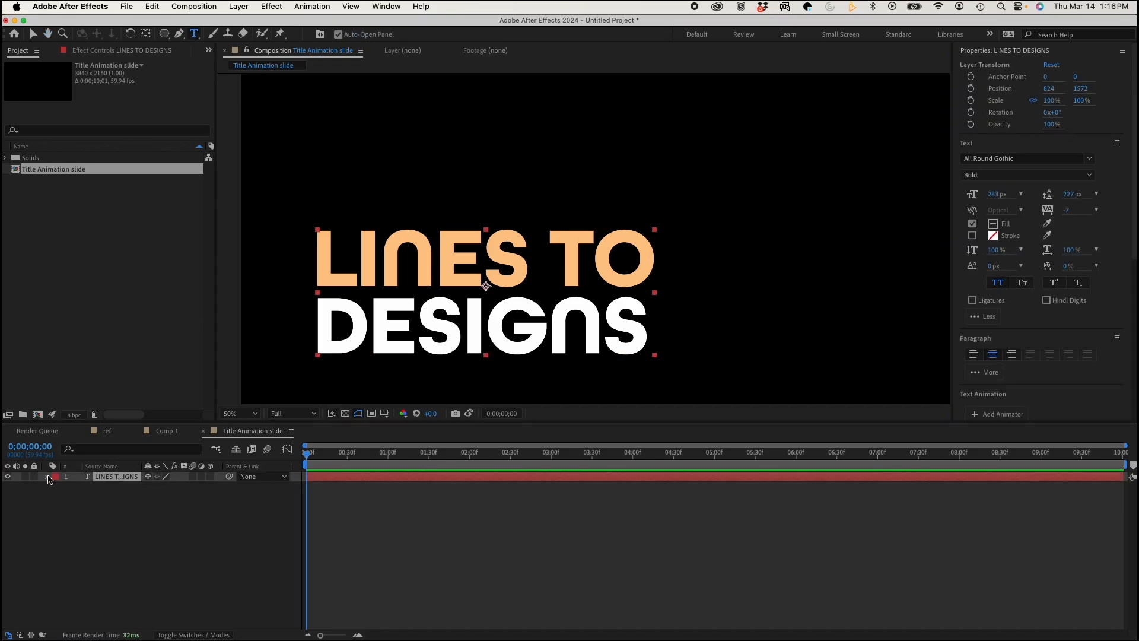
- Show the title layer's Position and keyframe it at 0 and 2 seconds
click(52, 476)
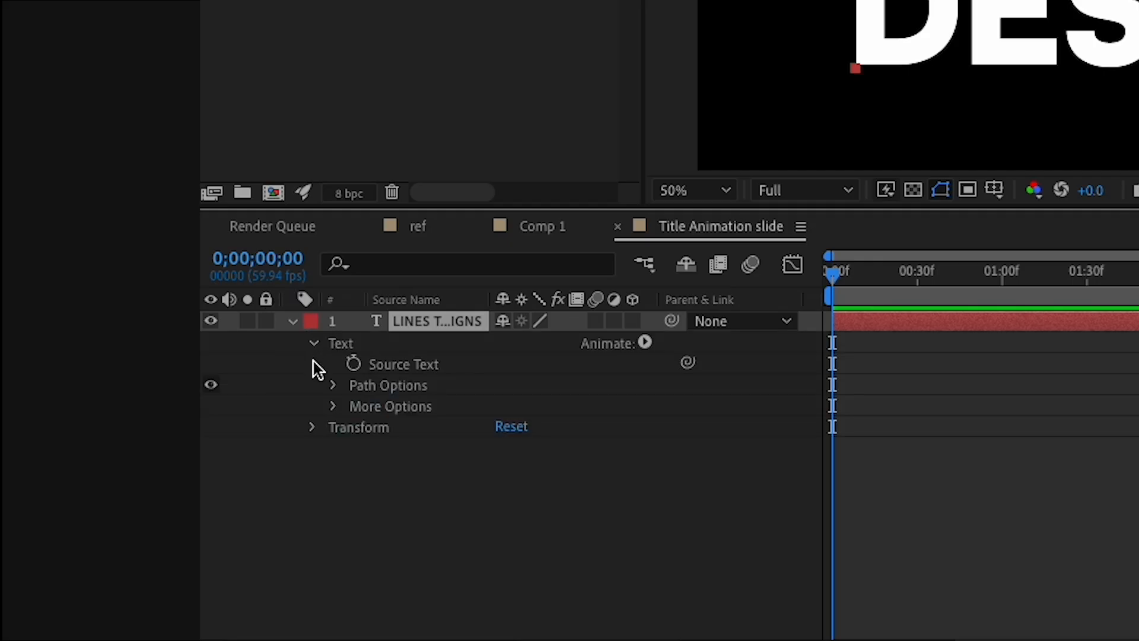
mouse_move(812, 467)
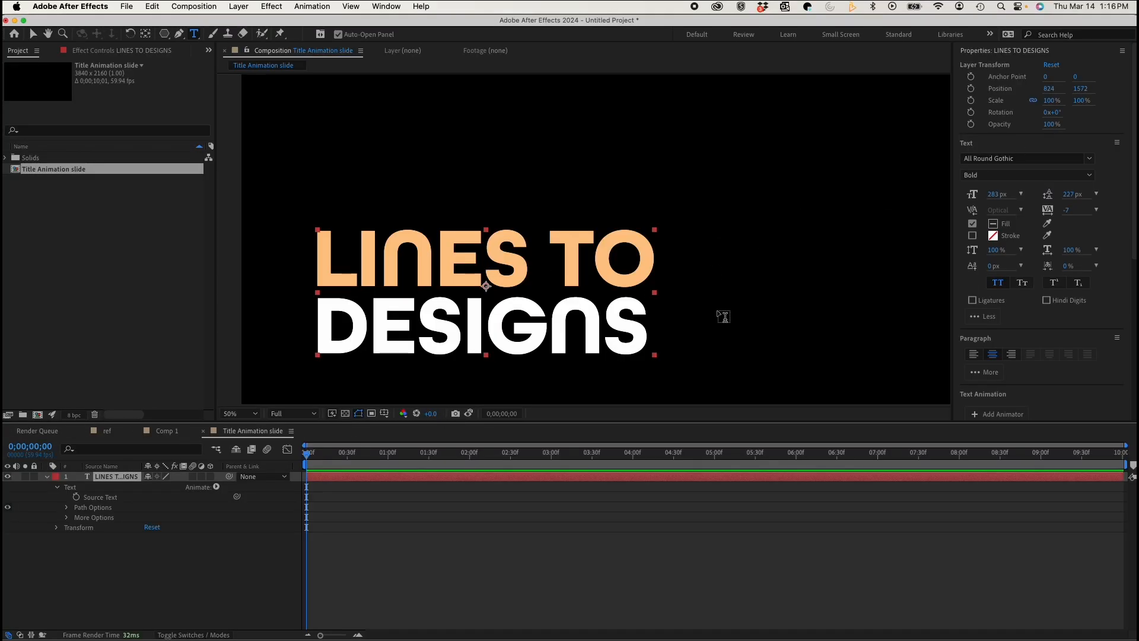
mouse_move(918, 162)
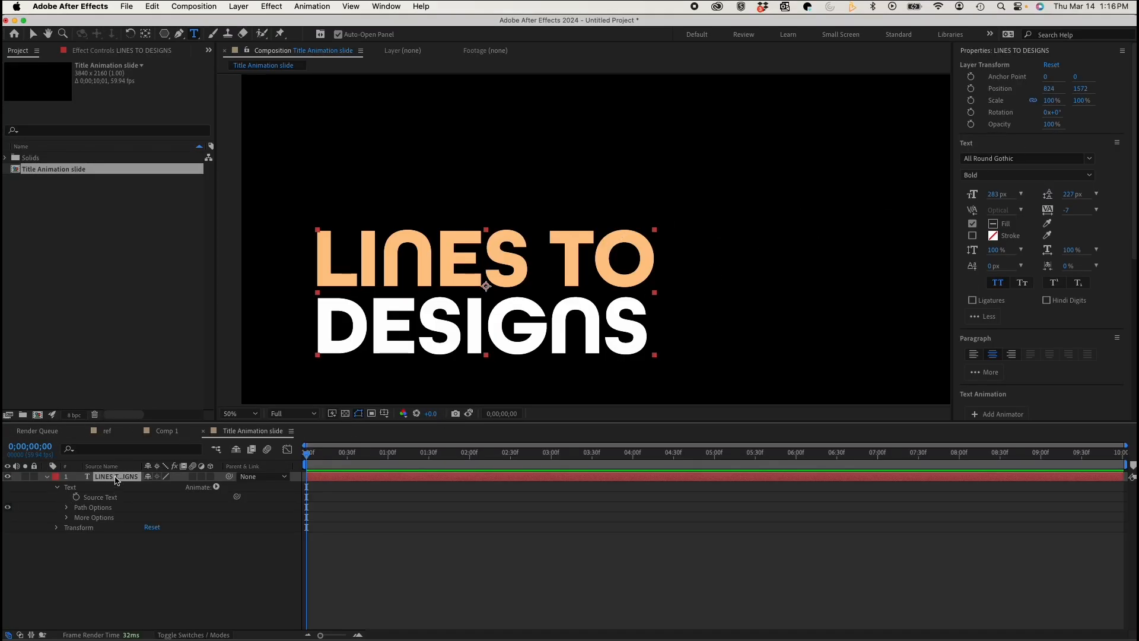
key(p)
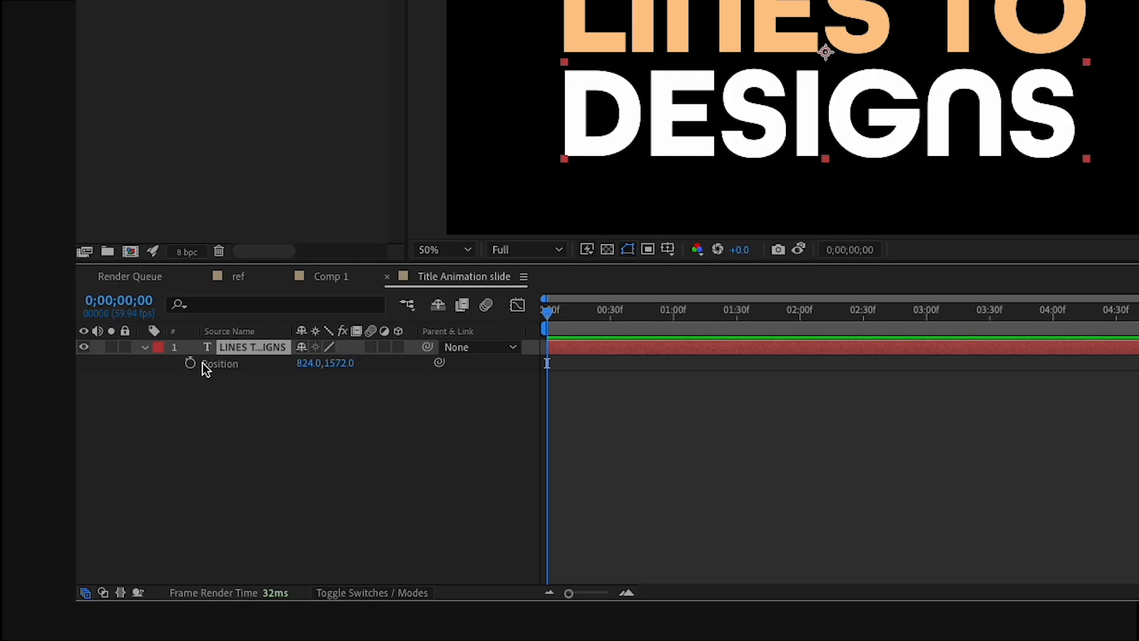
click(190, 362)
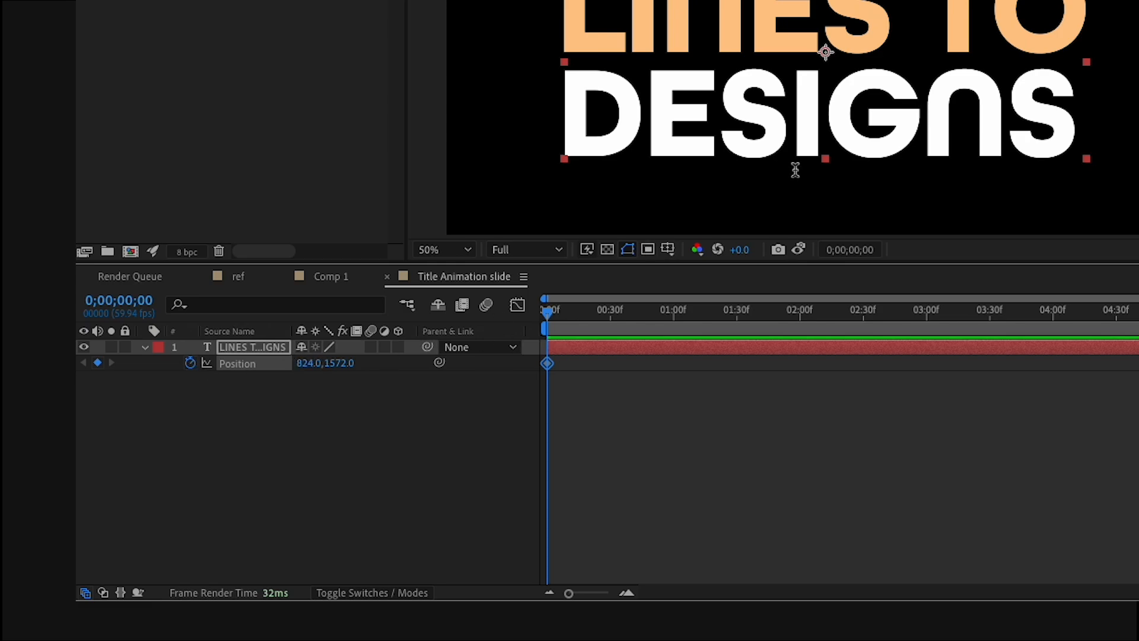
click(325, 363)
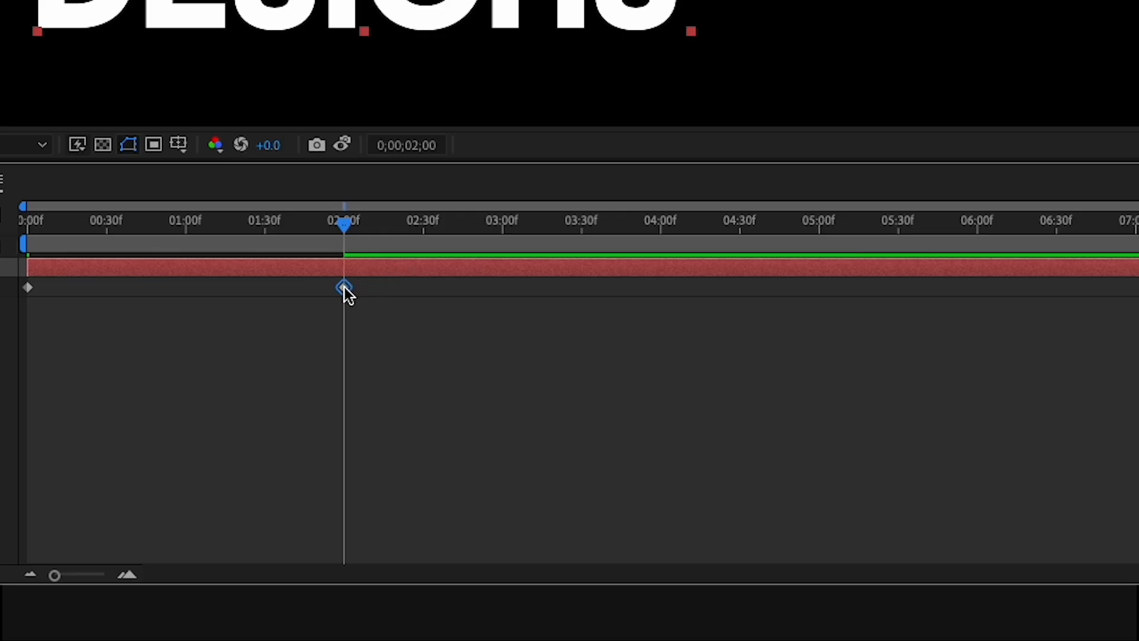
- Easy Ease the end keyframe, start the title at X -776, and enable motion blur
right_click(343, 286)
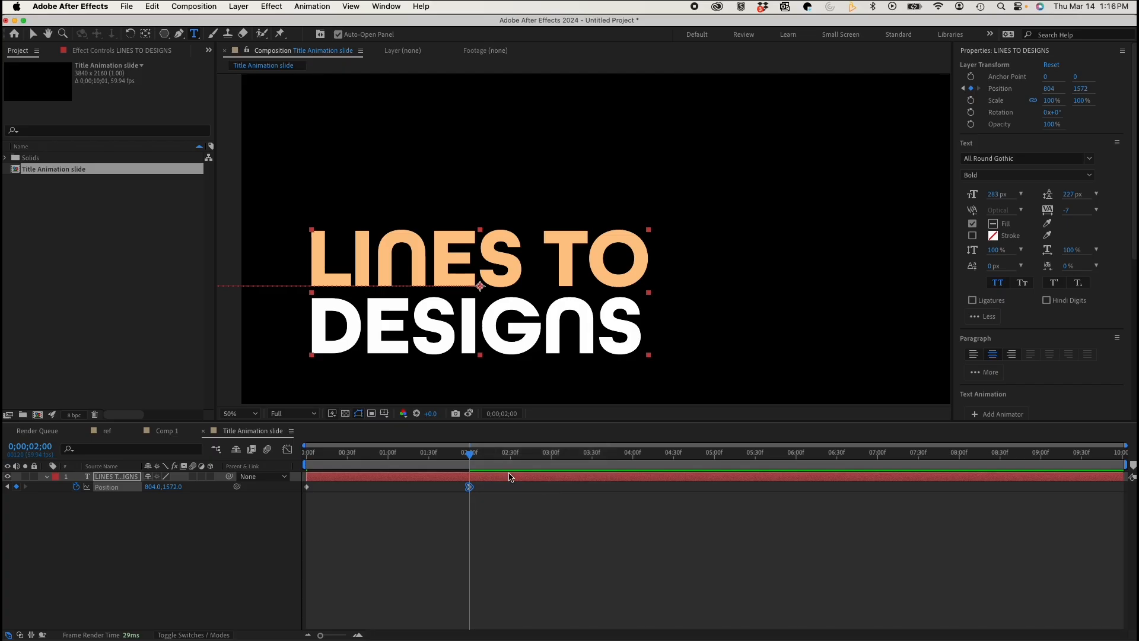
click(307, 452)
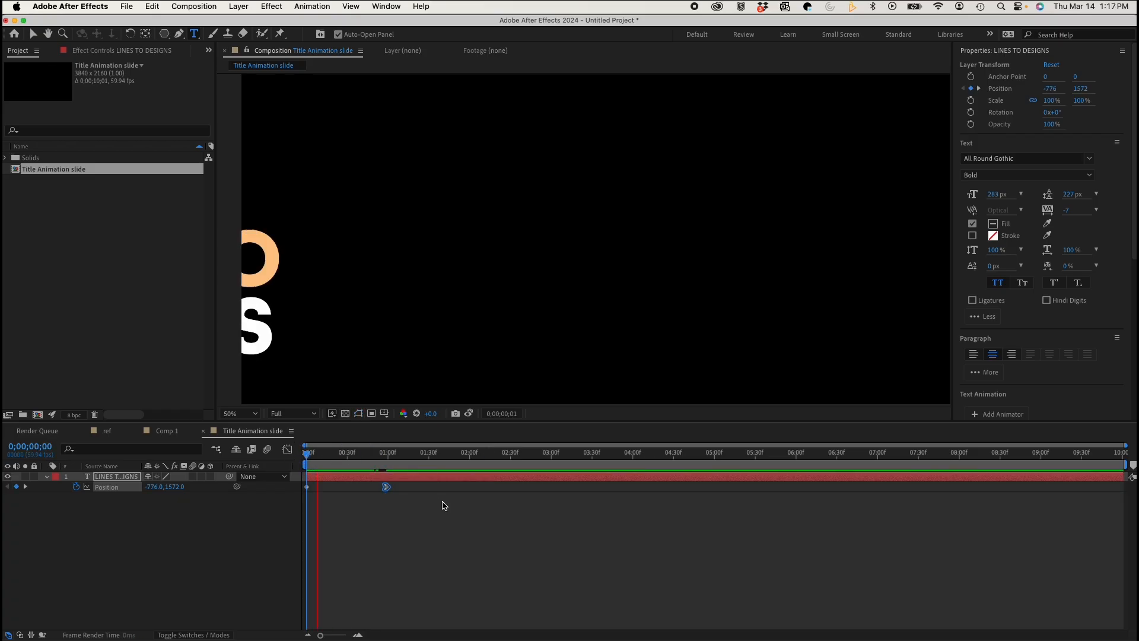
click(402, 452)
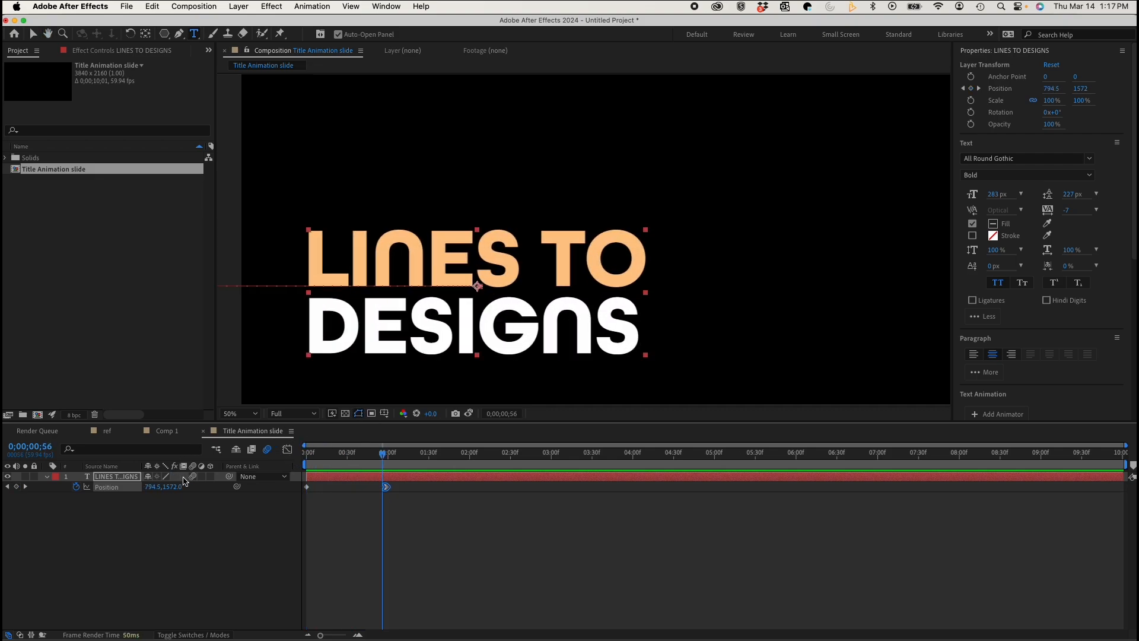
click(307, 452)
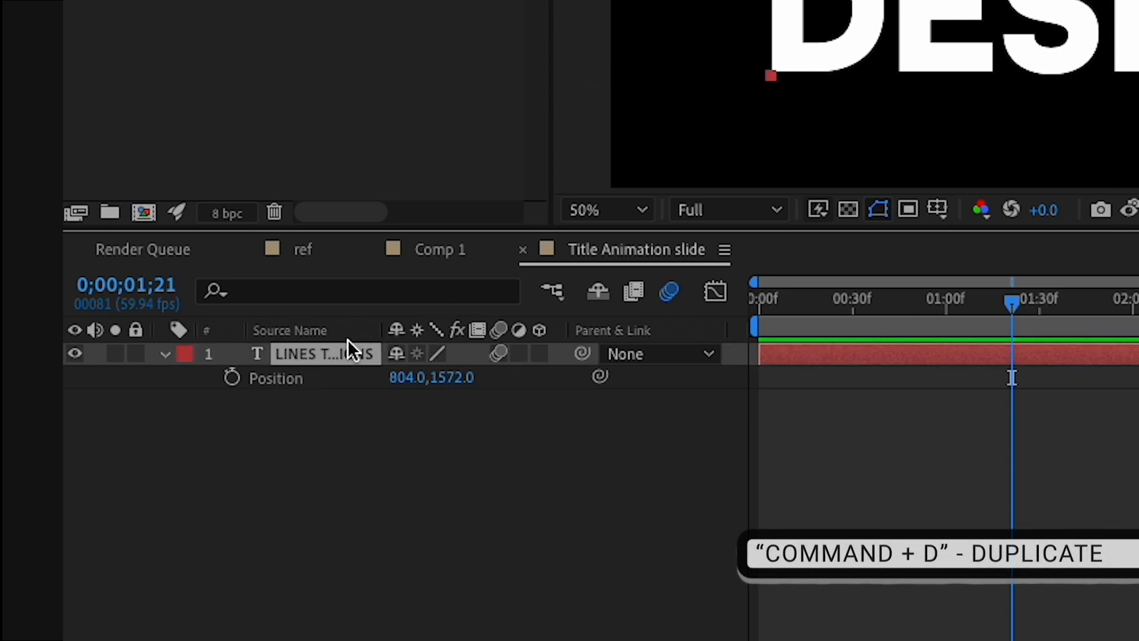
- Duplicate the title layer, hide the original, and create shapes from the copy's text
key(cmd+d)
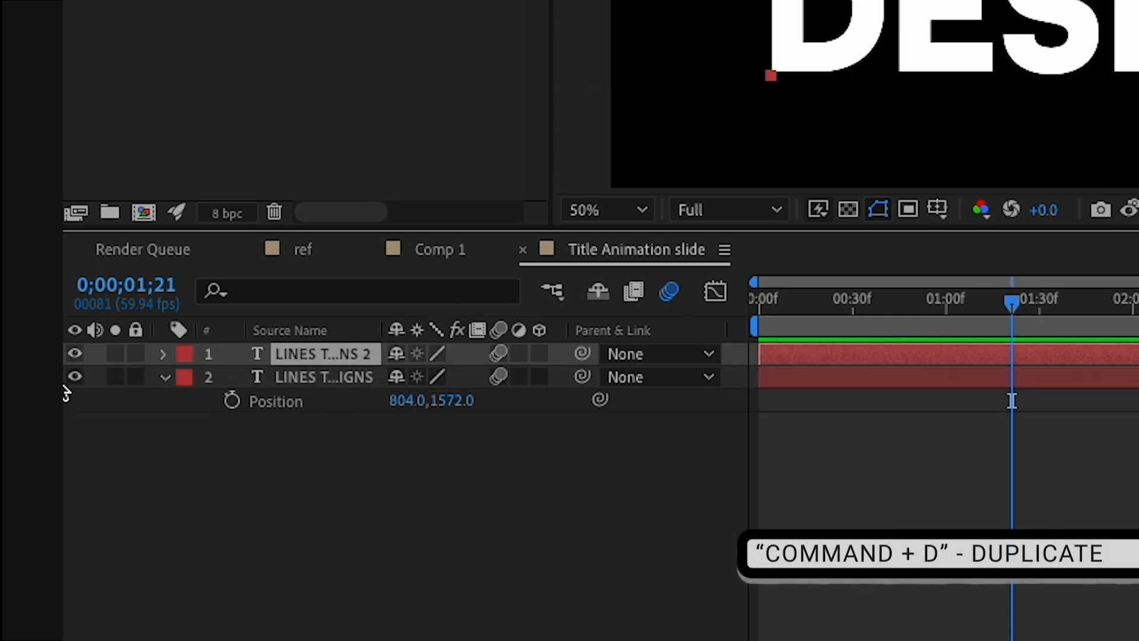
click(74, 376)
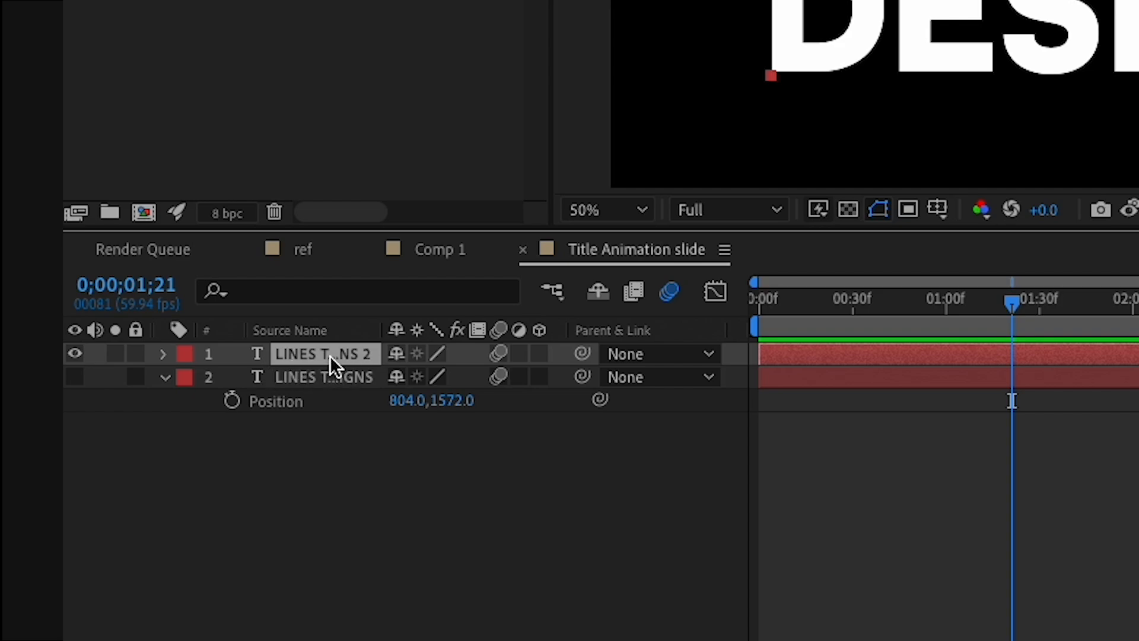
mouse_move(329, 357)
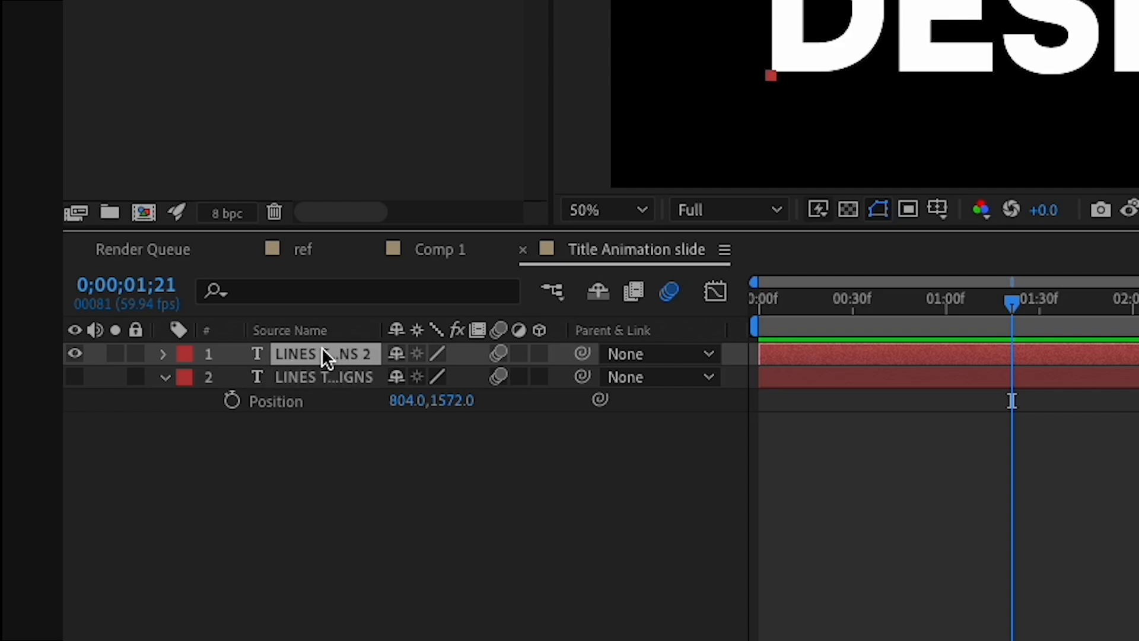
right_click(324, 353)
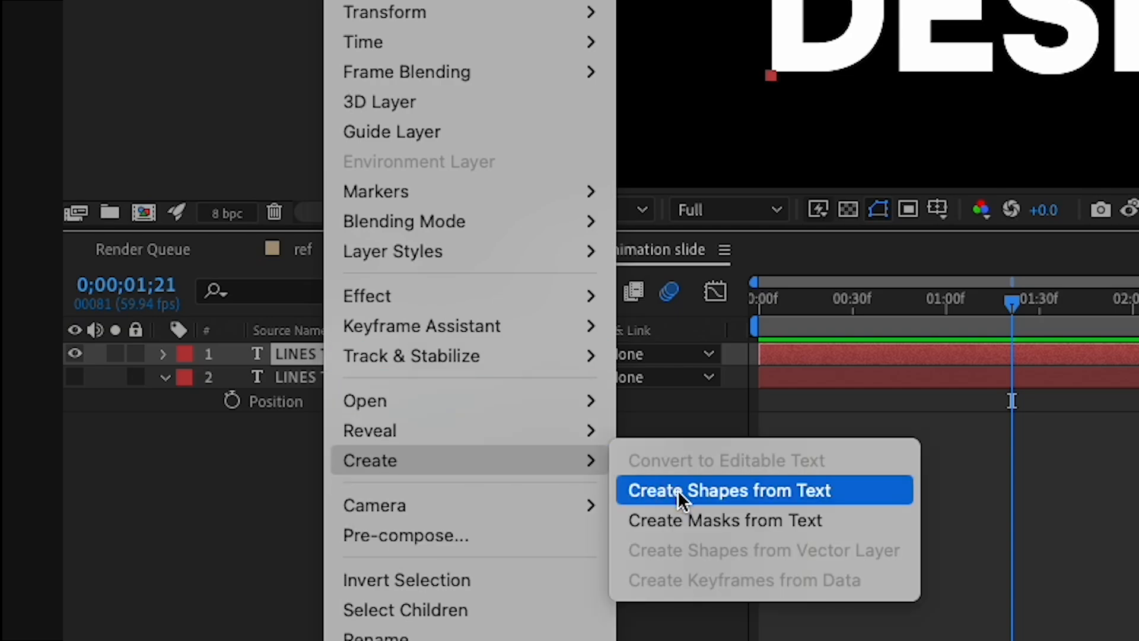
click(729, 490)
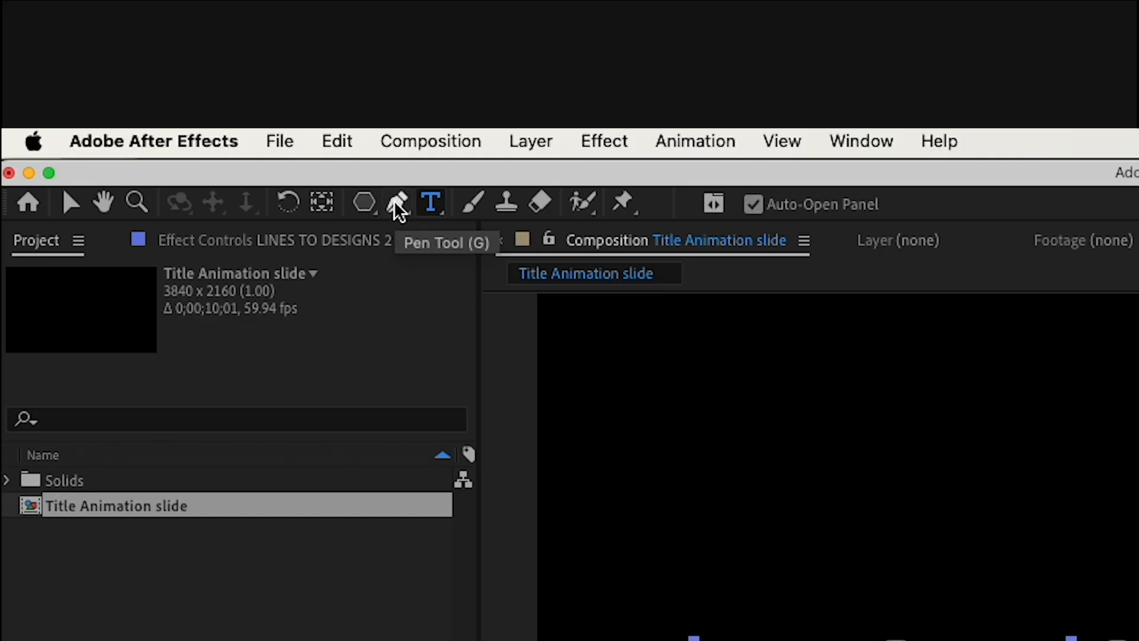
- Set the outline shapes to no fill with a 5 px E6E6E6 stroke
click(398, 203)
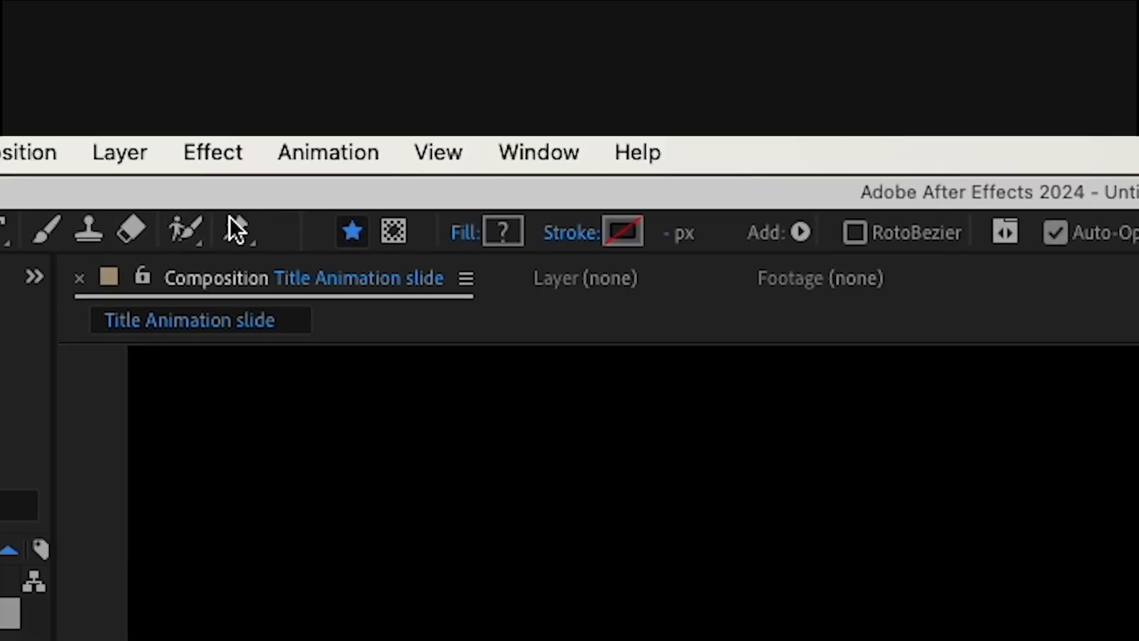
mouse_move(470, 247)
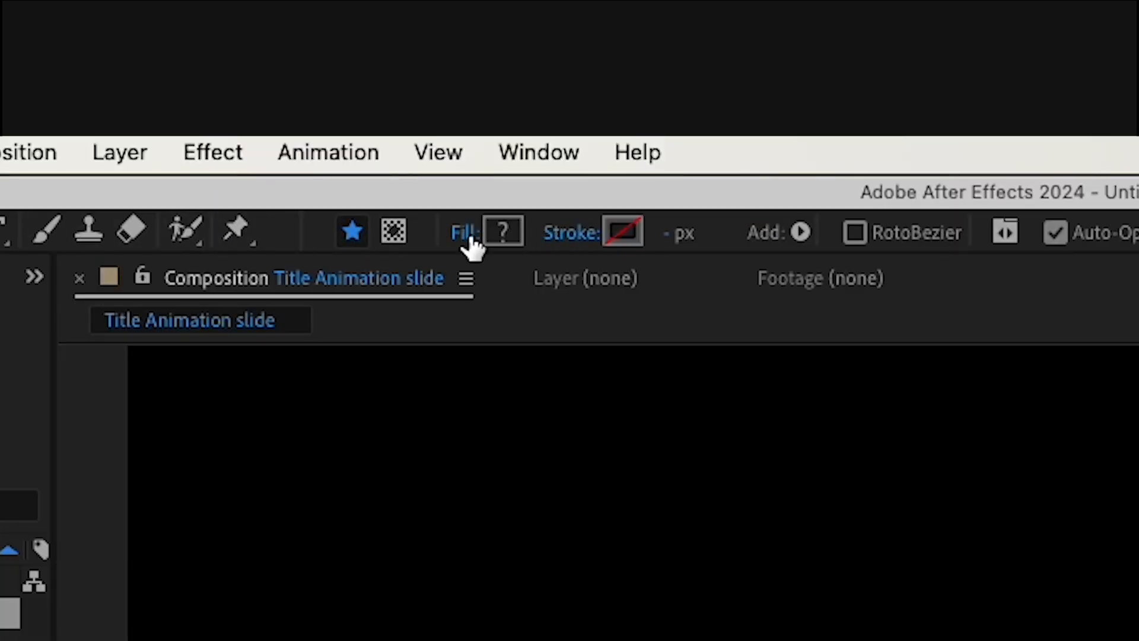
mouse_move(622, 232)
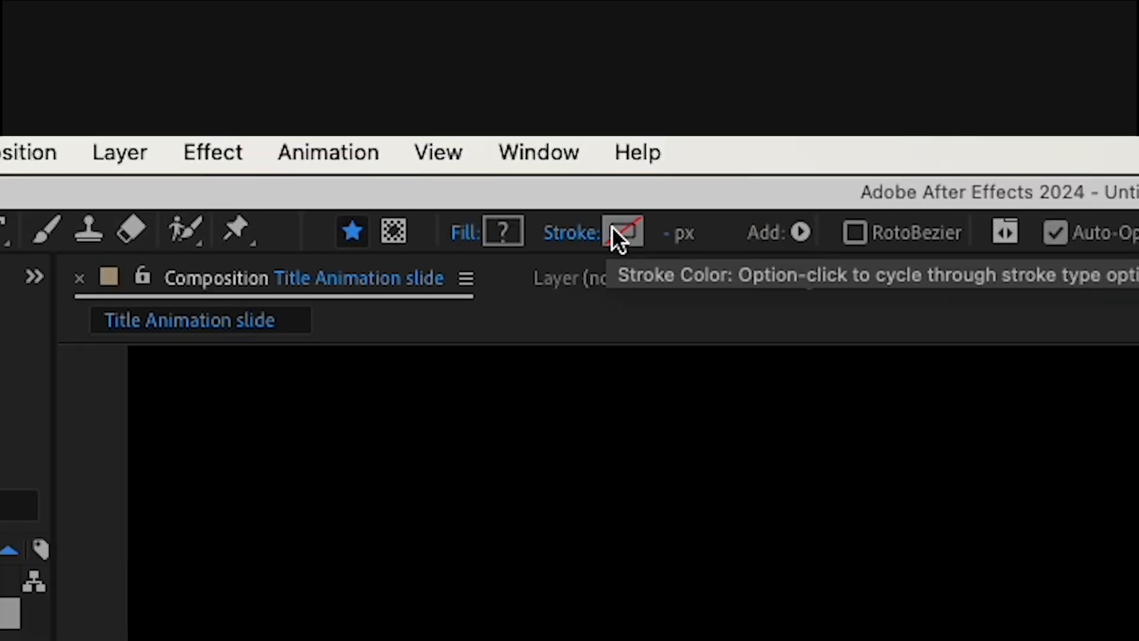
mouse_move(504, 230)
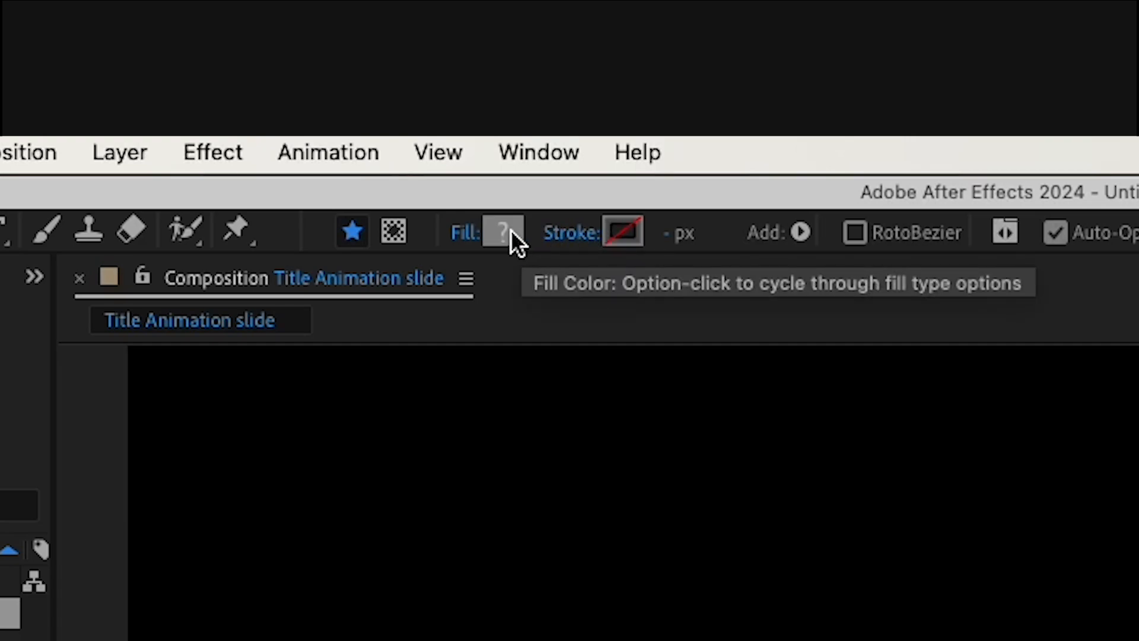
click(503, 232)
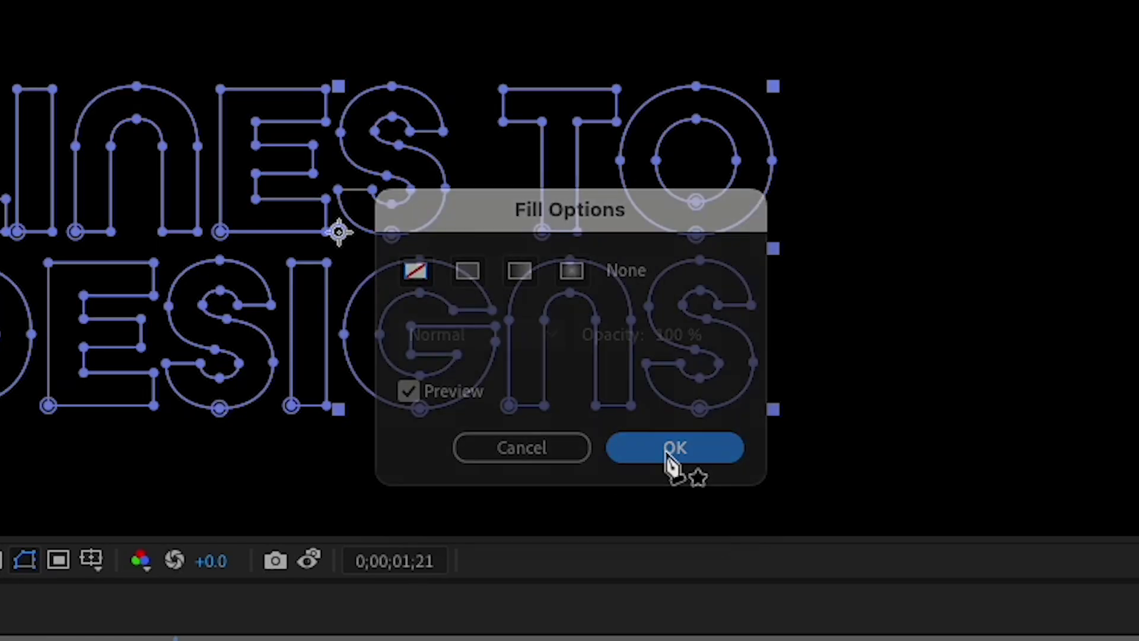
click(673, 447)
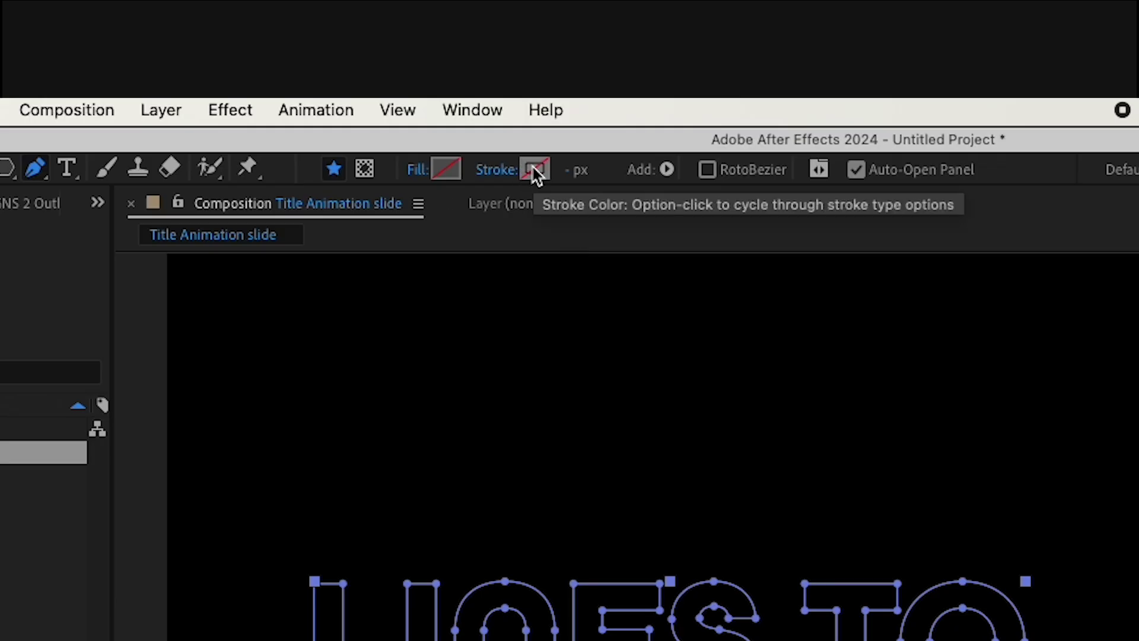
click(534, 169)
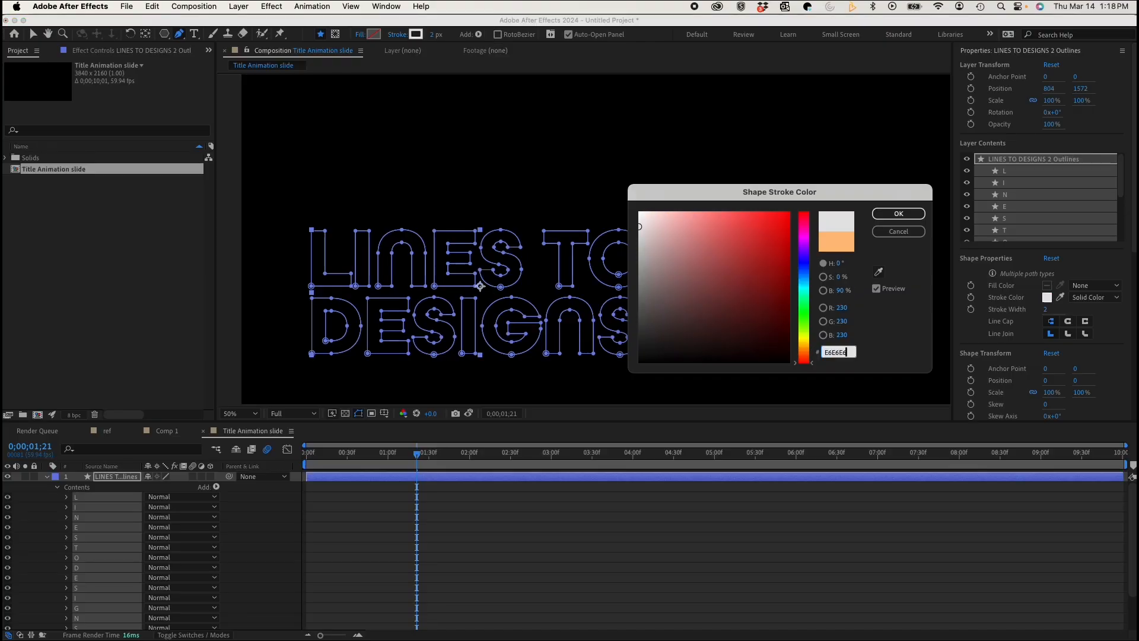
click(898, 213)
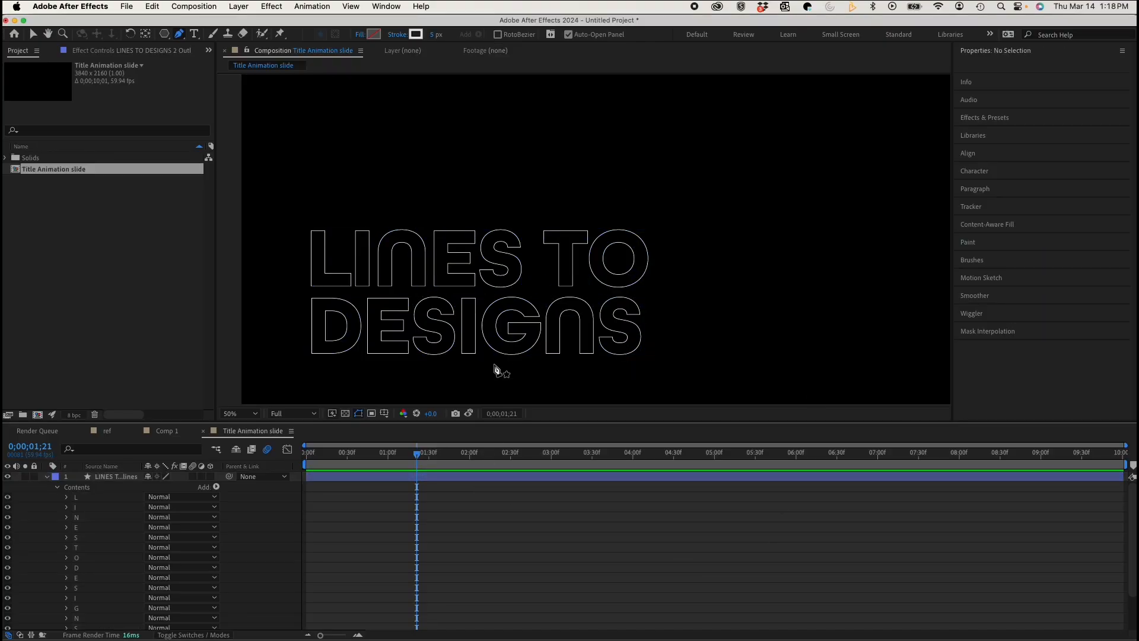
click(479, 294)
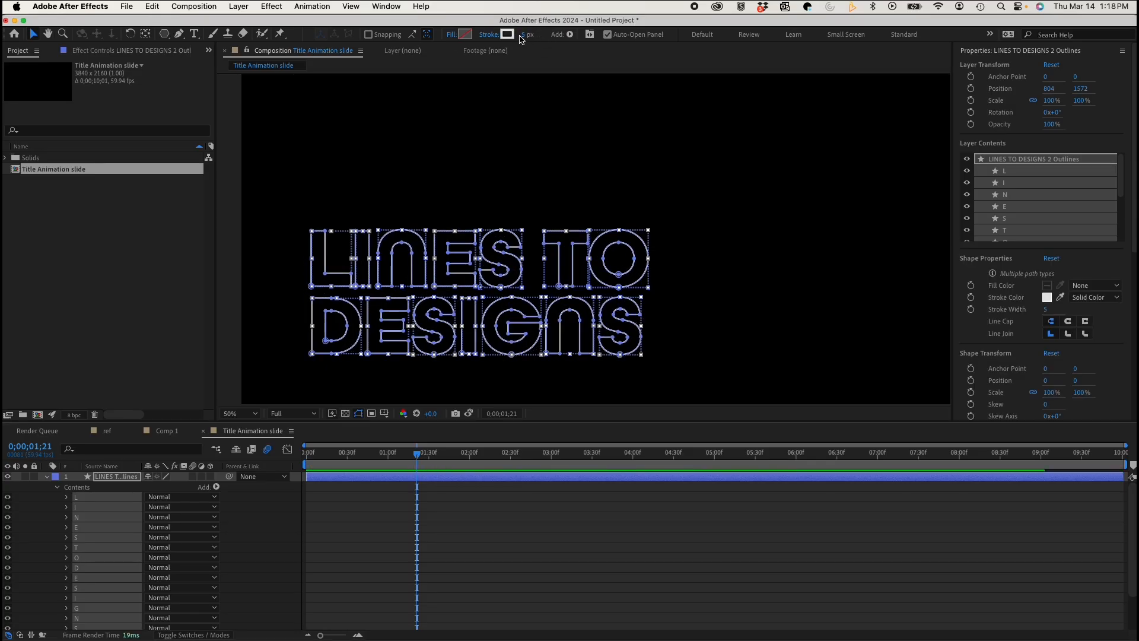
click(502, 378)
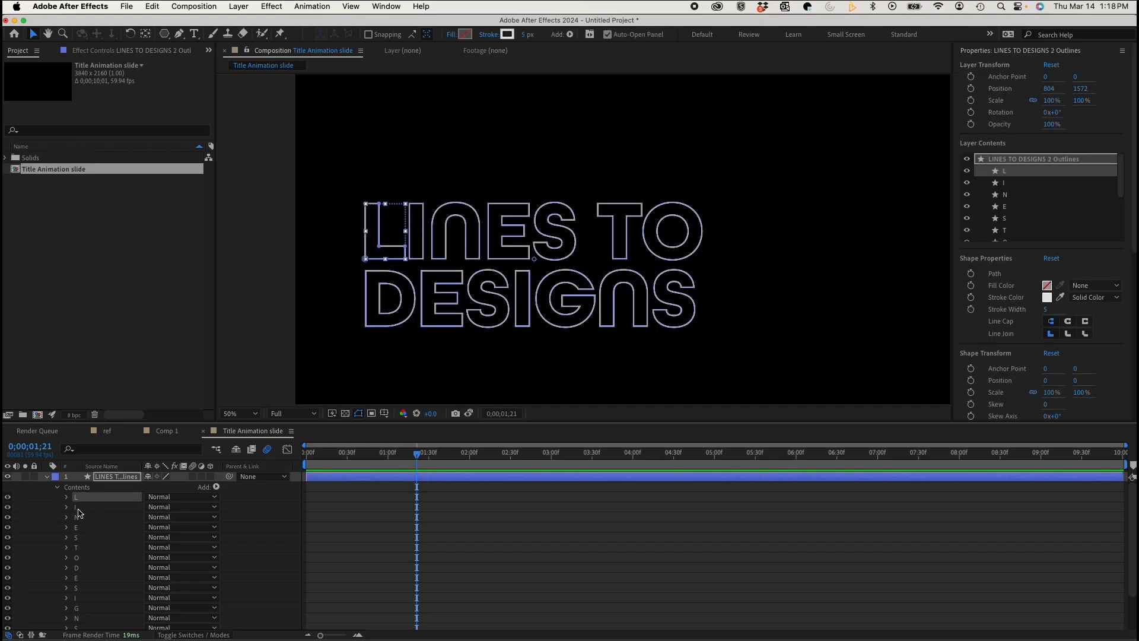
key(`)
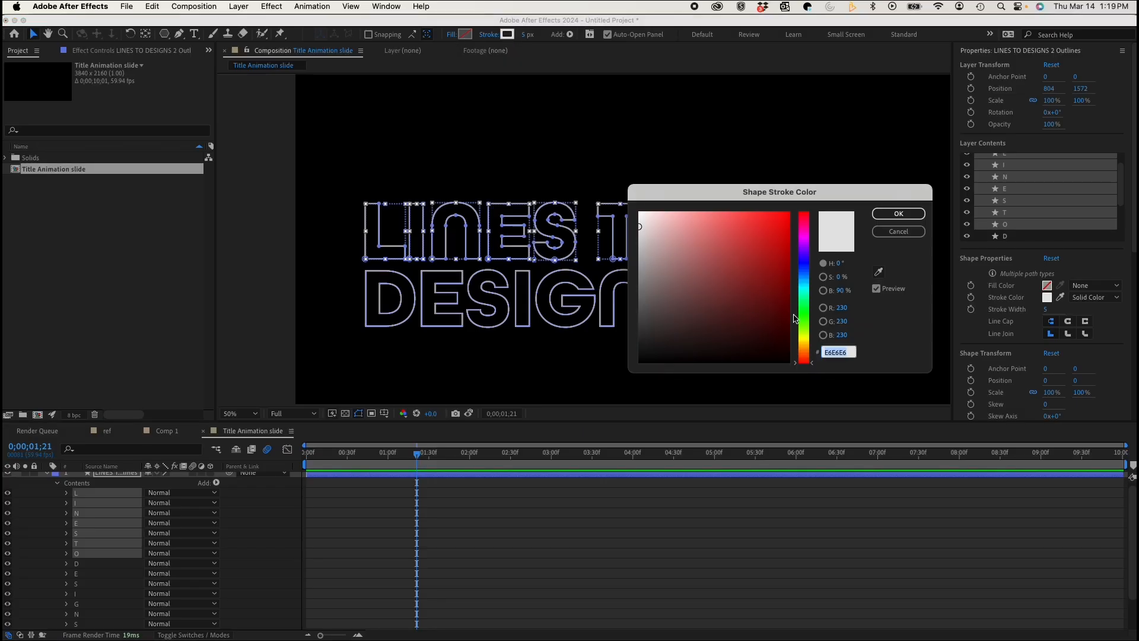
click(718, 207)
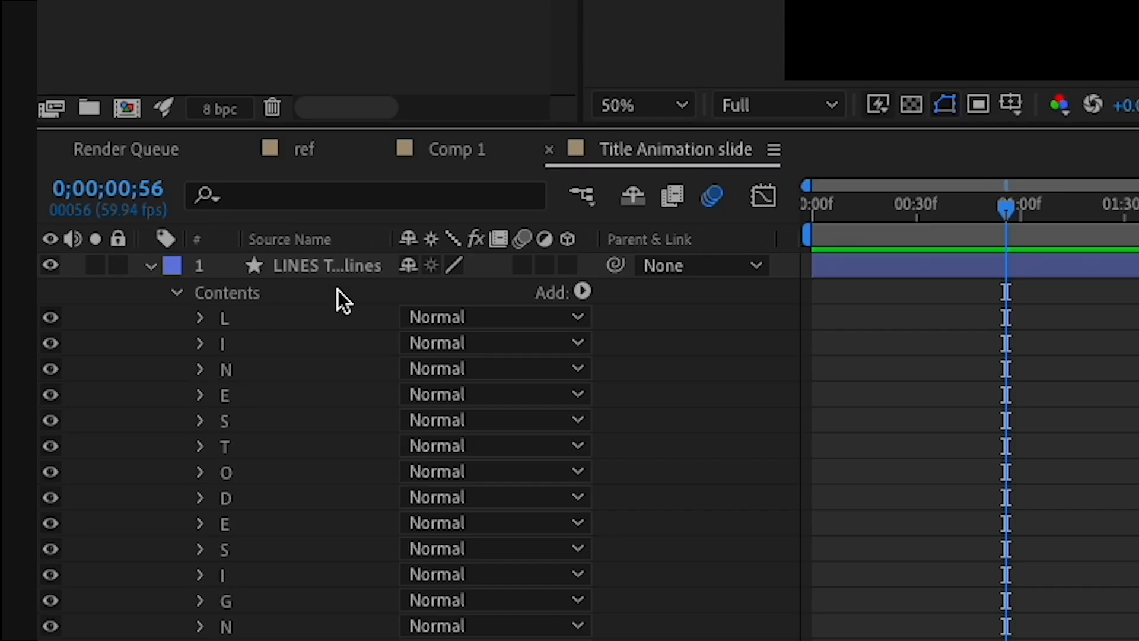
- Collapse the letter groups and add Trim Paths to the outline layer
click(176, 292)
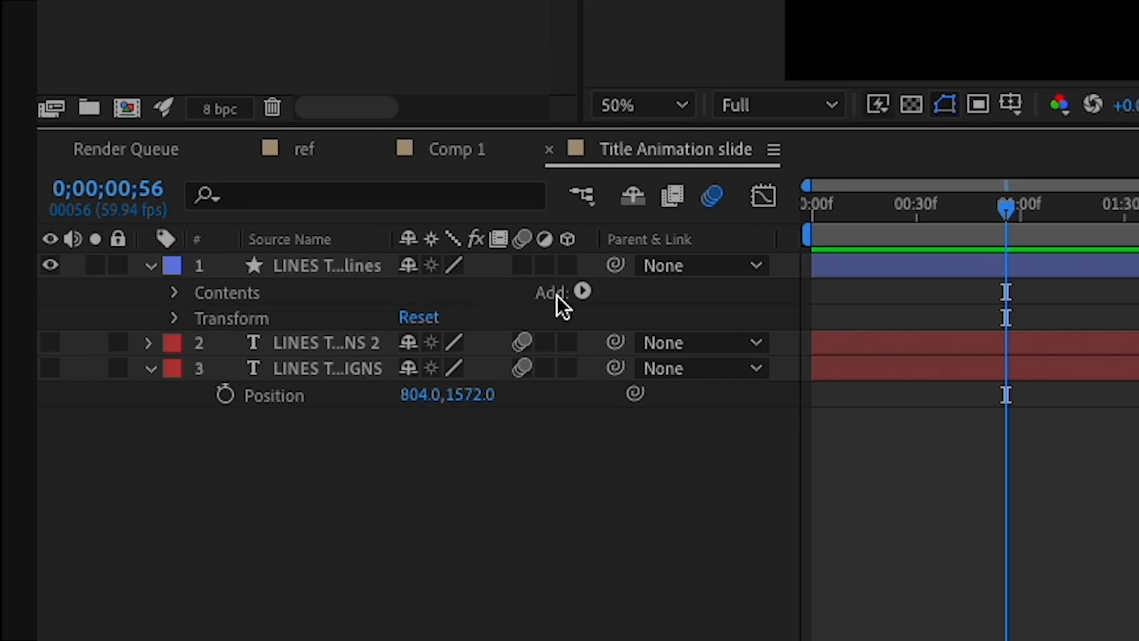
click(581, 291)
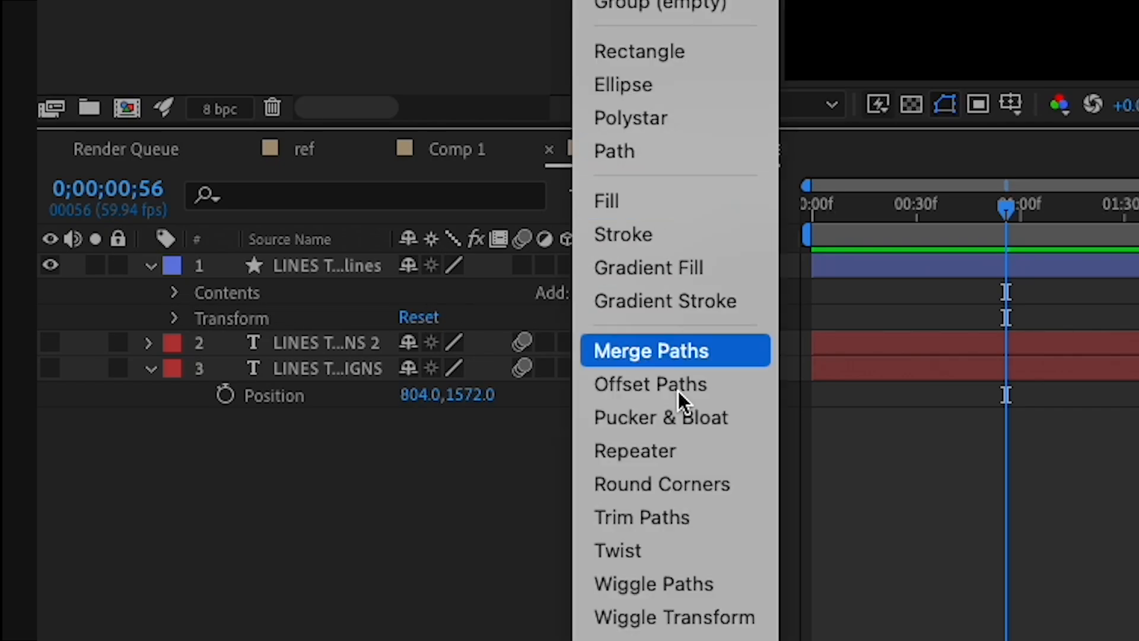
mouse_move(661, 484)
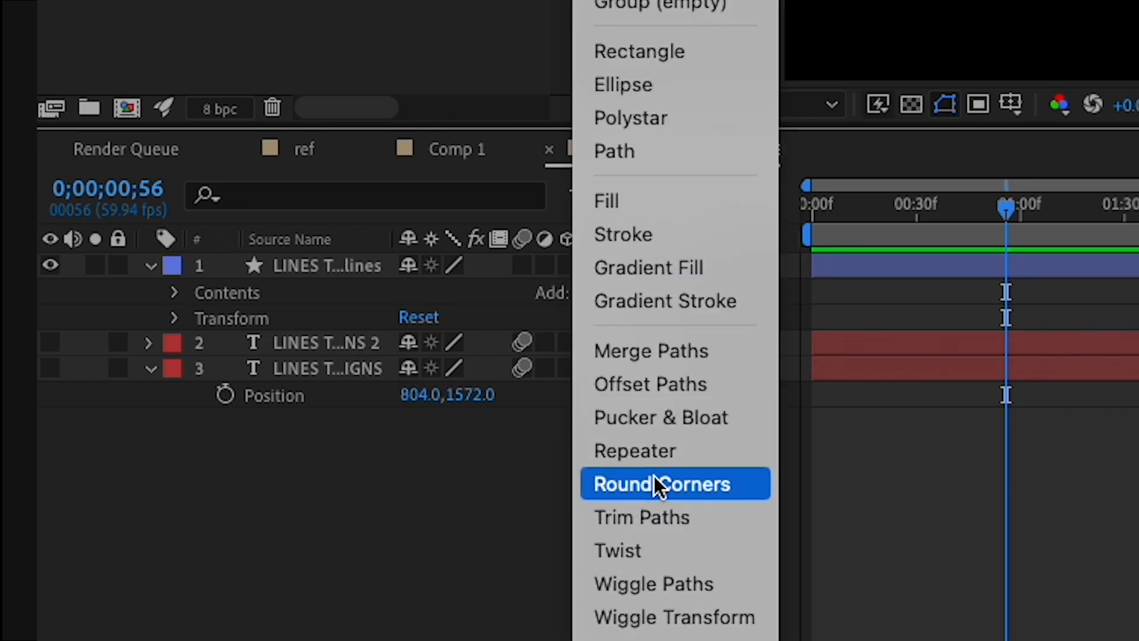
mouse_move(675, 517)
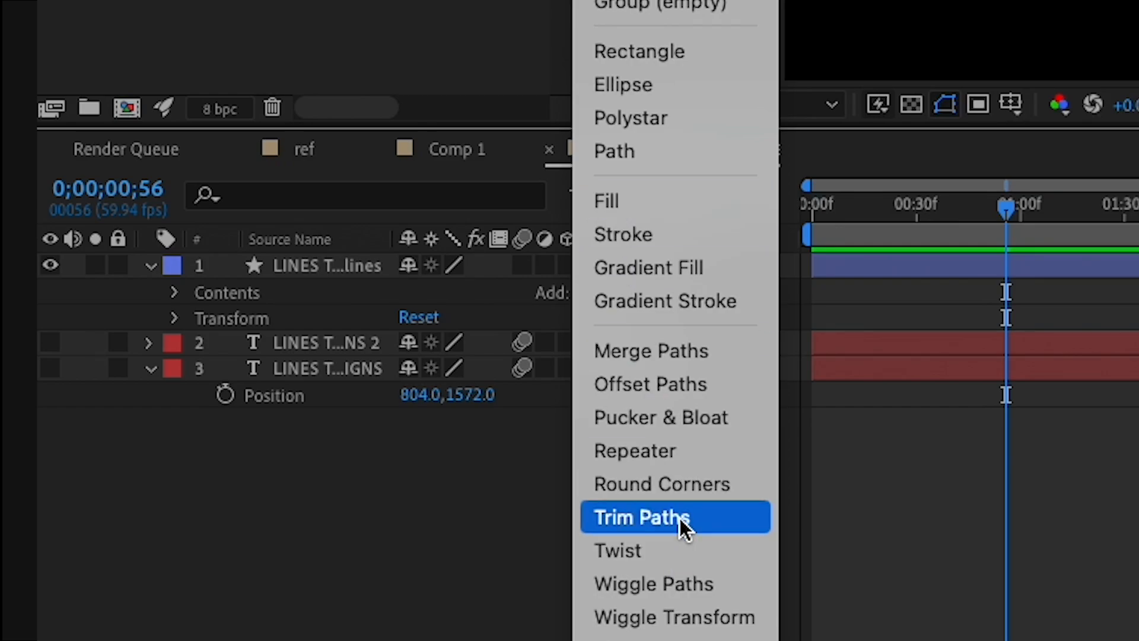
click(640, 517)
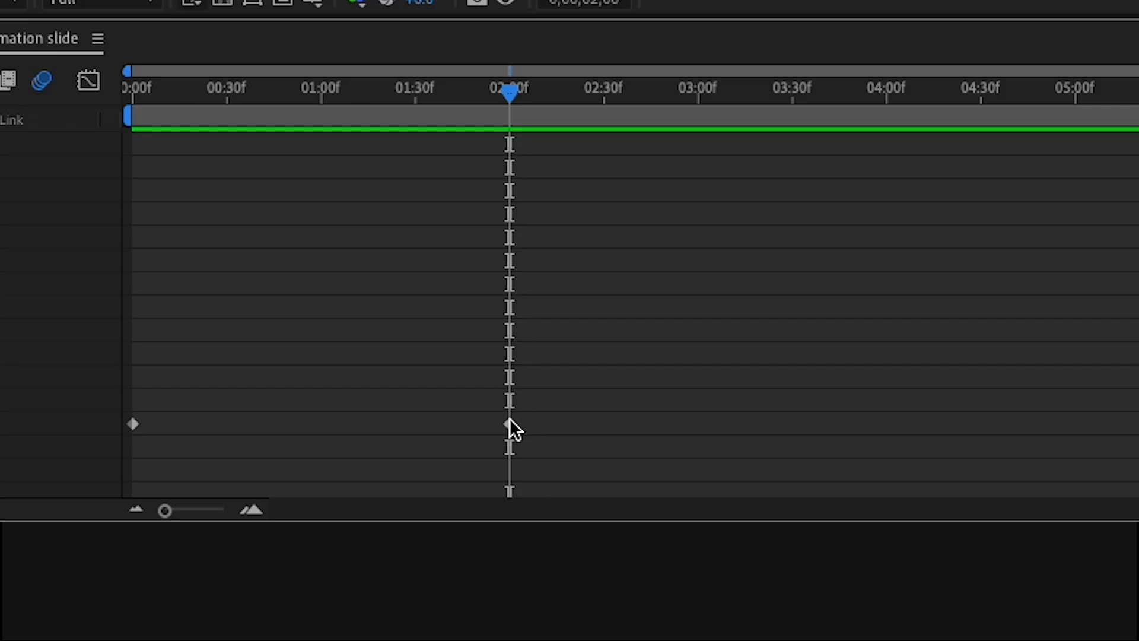
- Apply Easy Ease In to the Trim Paths End keyframe at two seconds
right_click(508, 424)
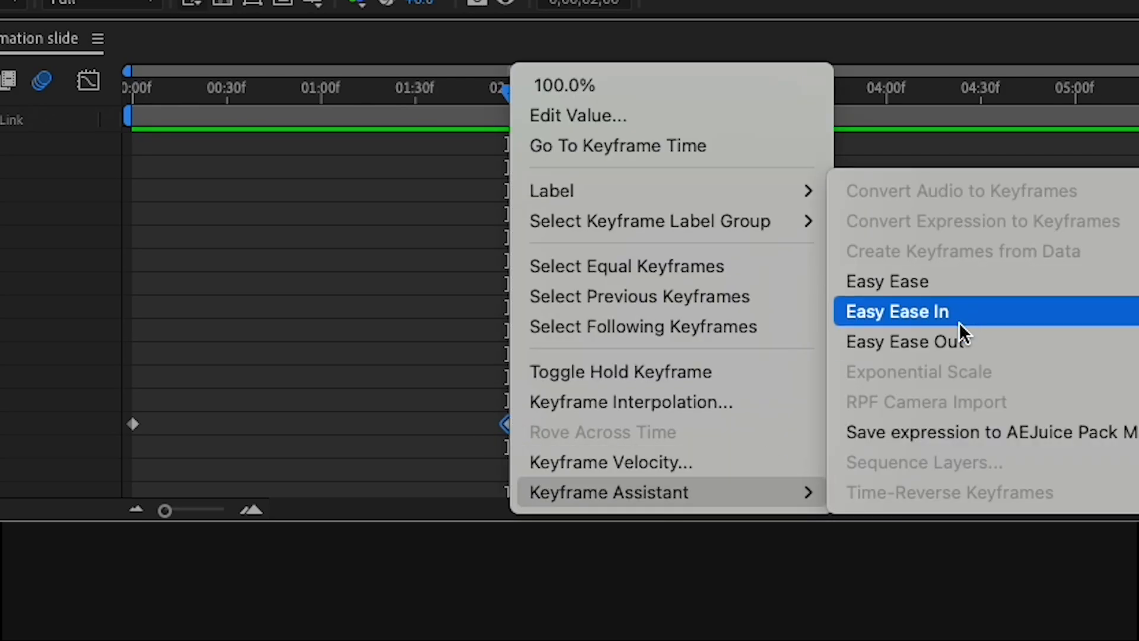
mouse_move(258, 508)
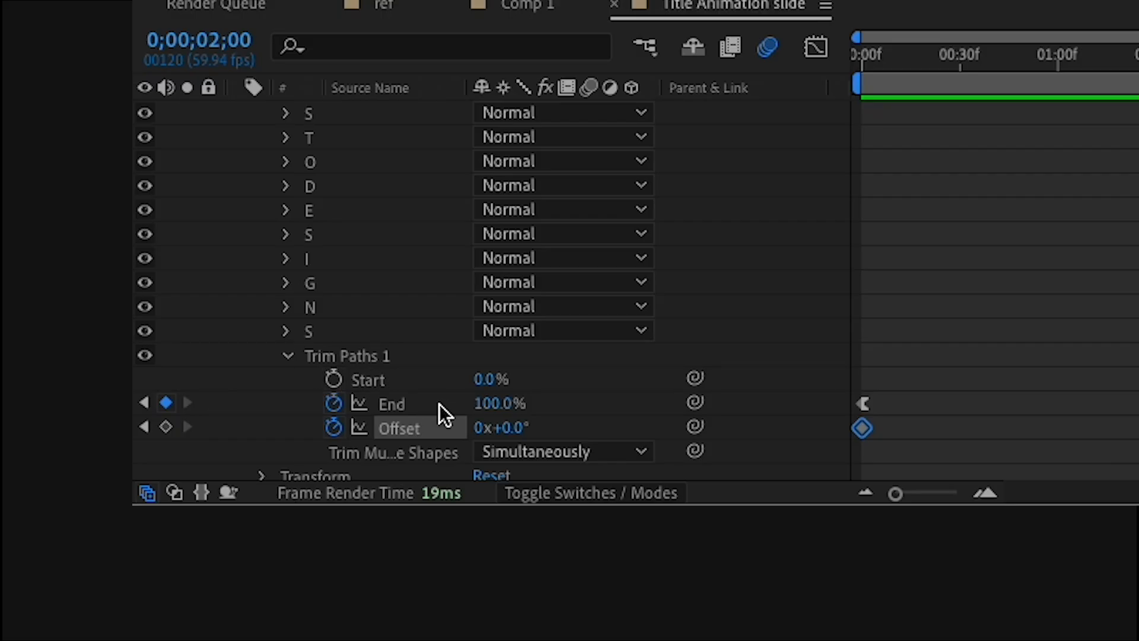
- Enter 1 revolution in the Trim Paths Offset field at two seconds
double_click(502, 428)
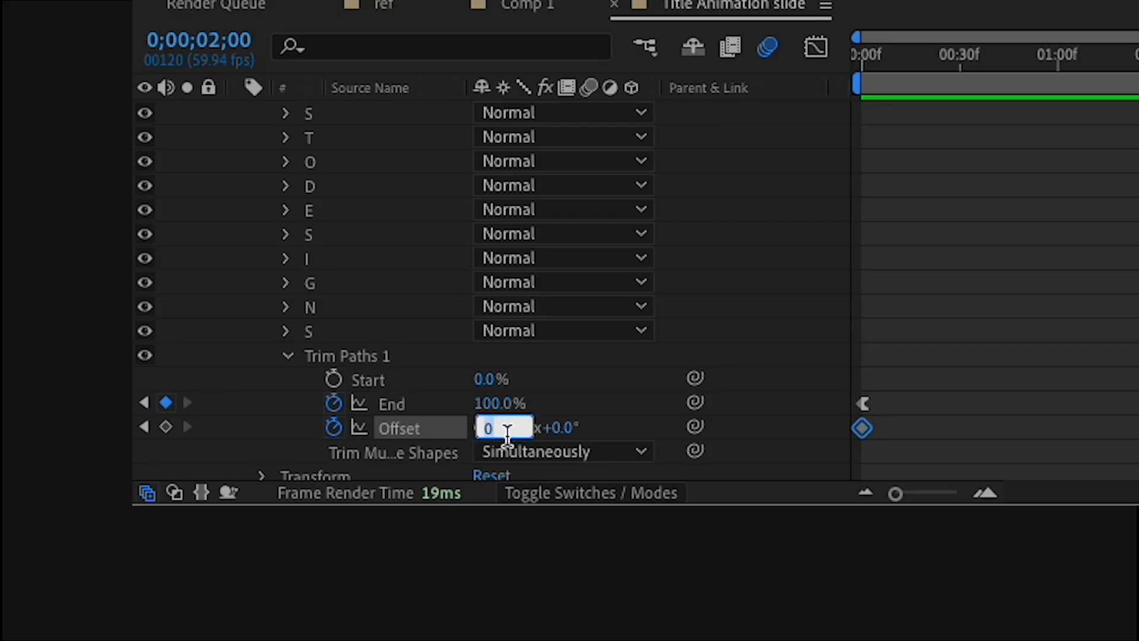
text(1)
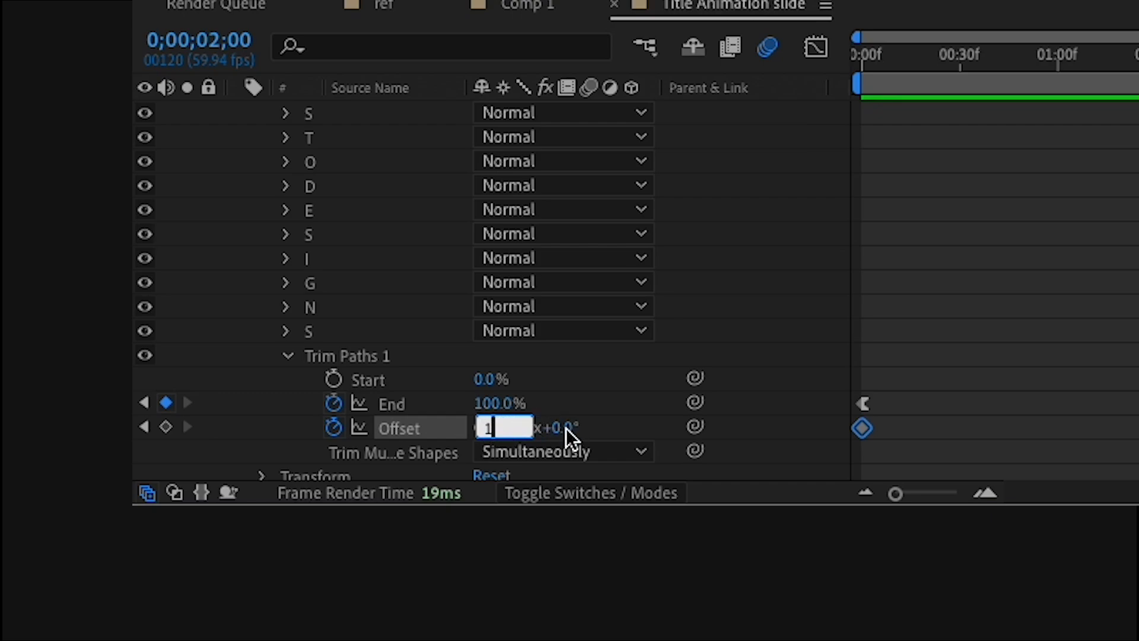
mouse_move(839, 385)
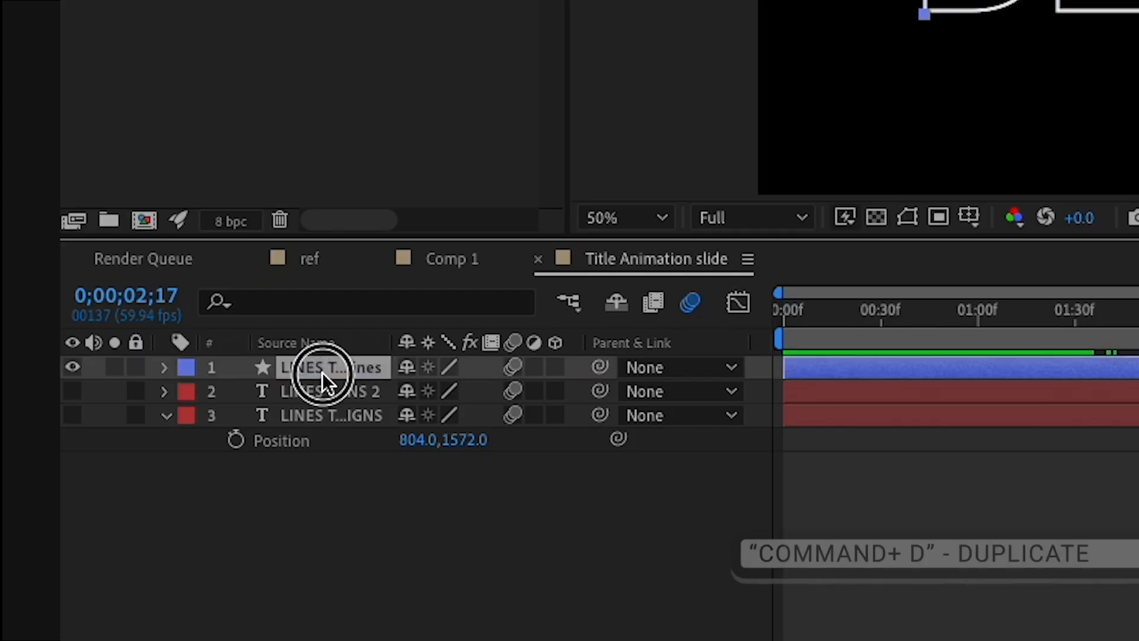
- Duplicate the outline layer, reveal its keyframes, and give the copy an orange stroke
key(cmd+d)
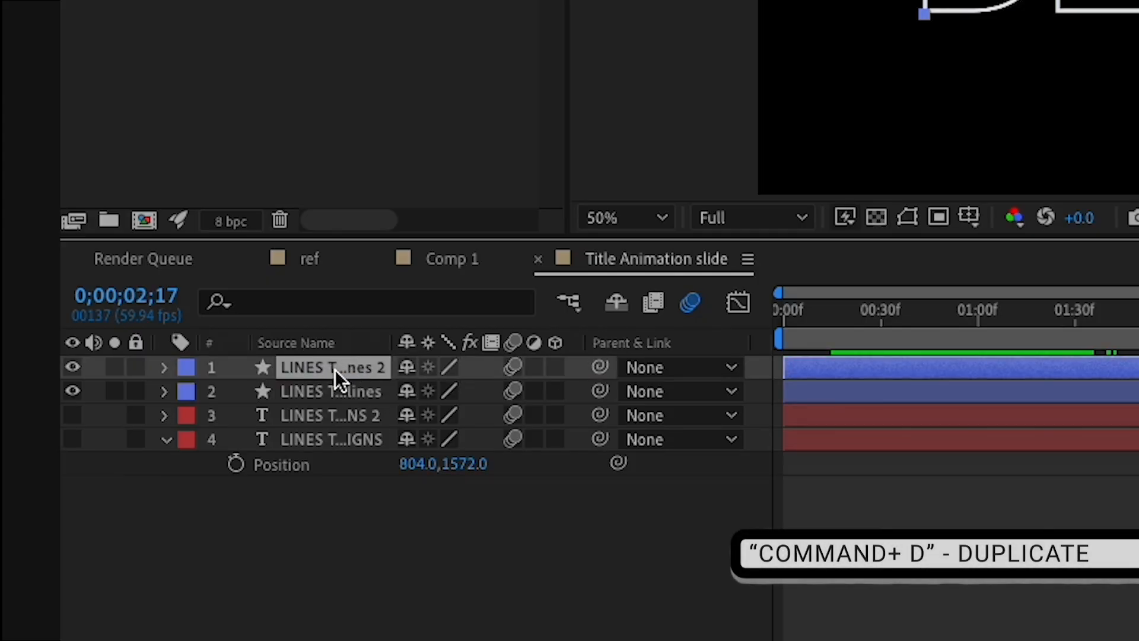
key(cmd+d)
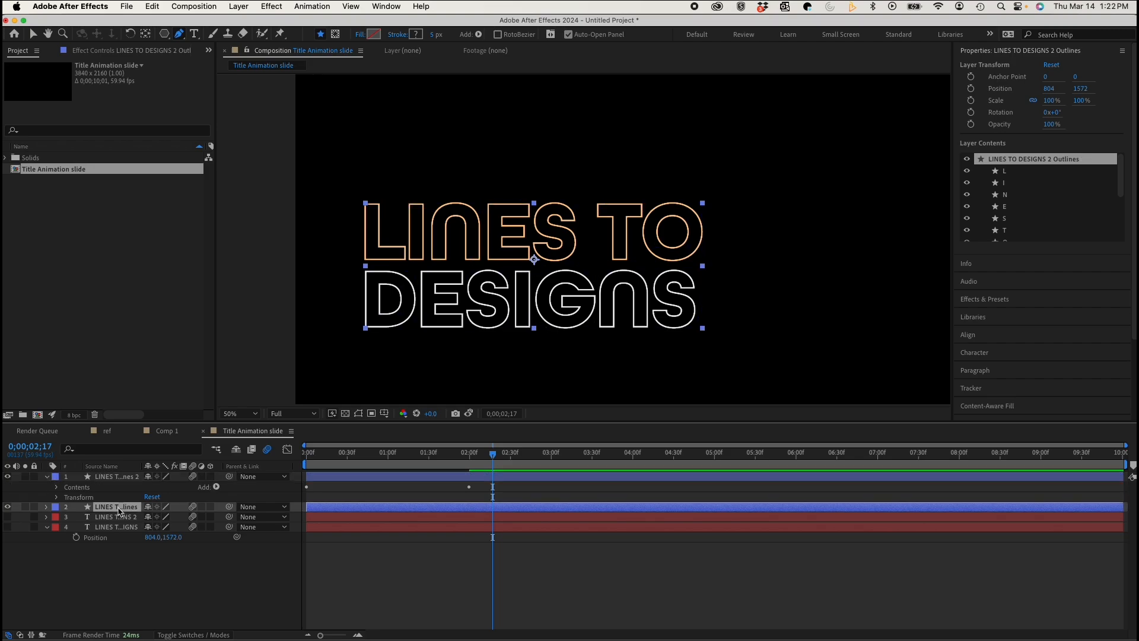
key(u)
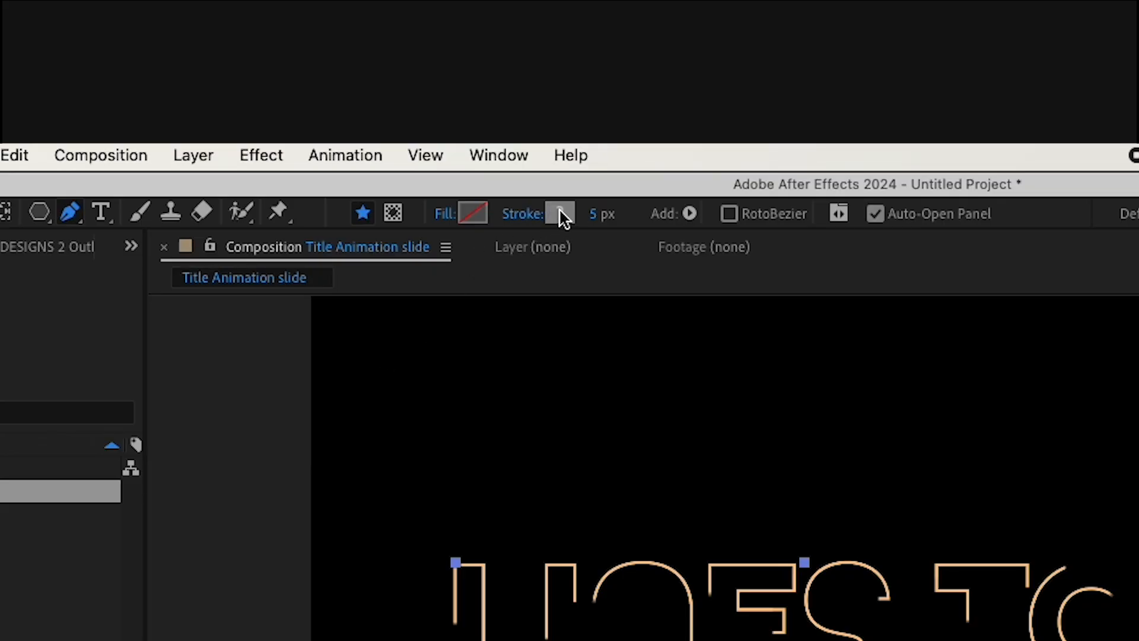
click(559, 213)
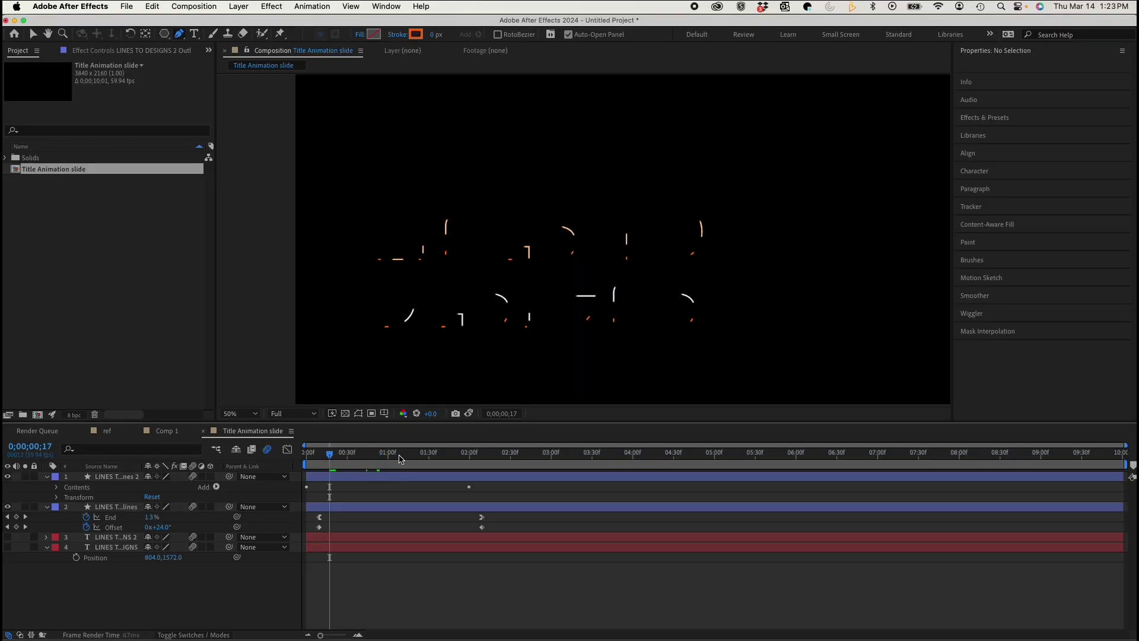
click(370, 452)
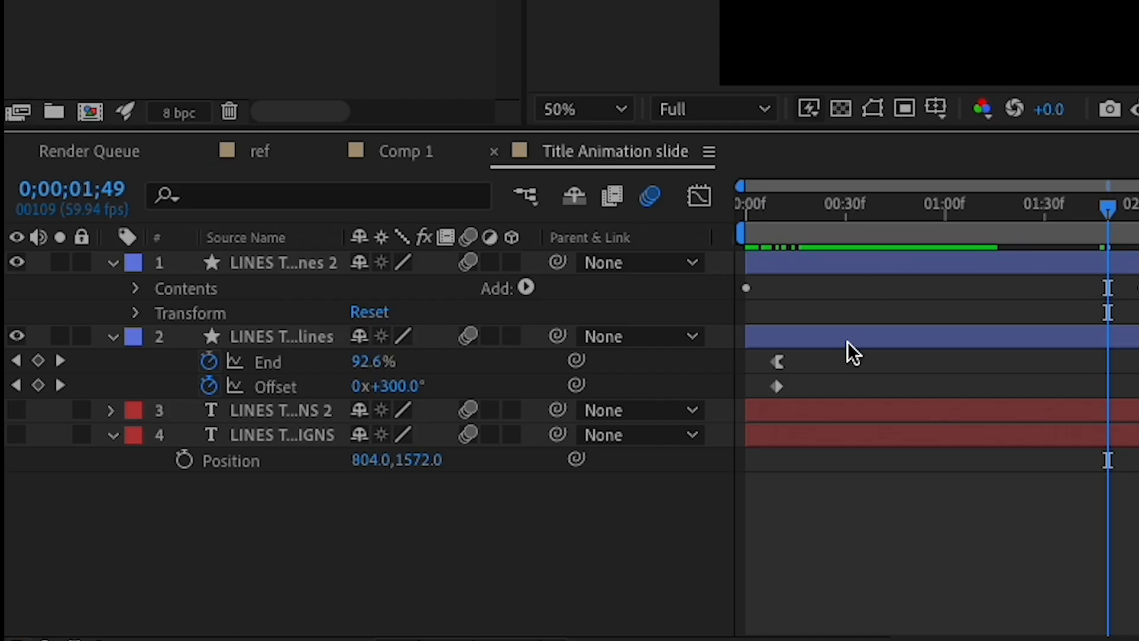
- Create masks from the duplicate title text layer and show its letter masks
click(282, 410)
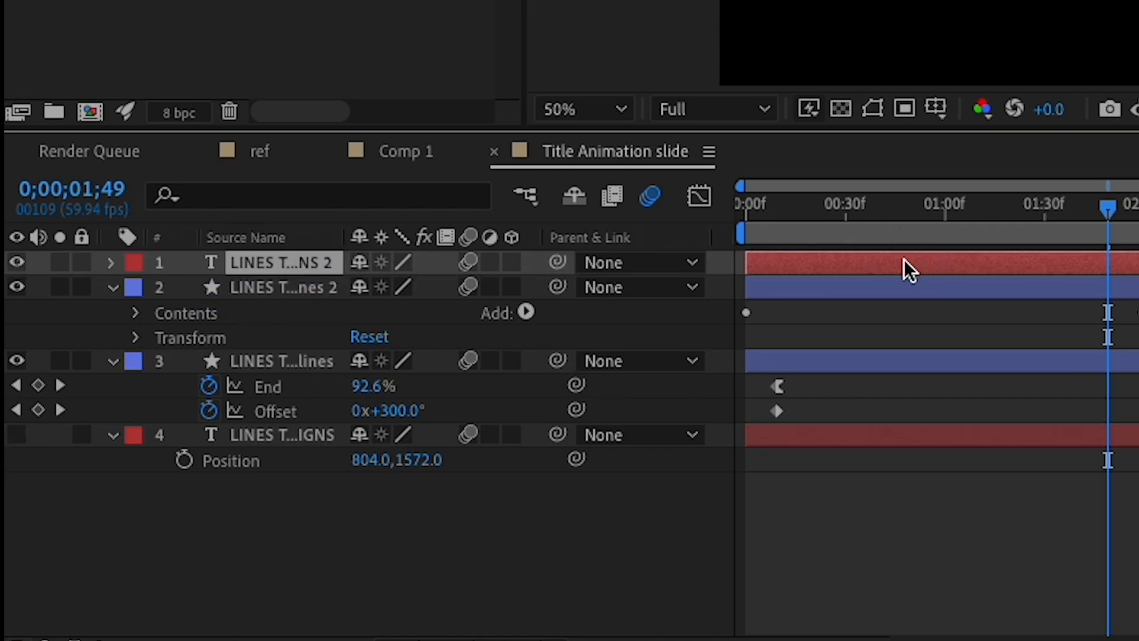
right_click(910, 263)
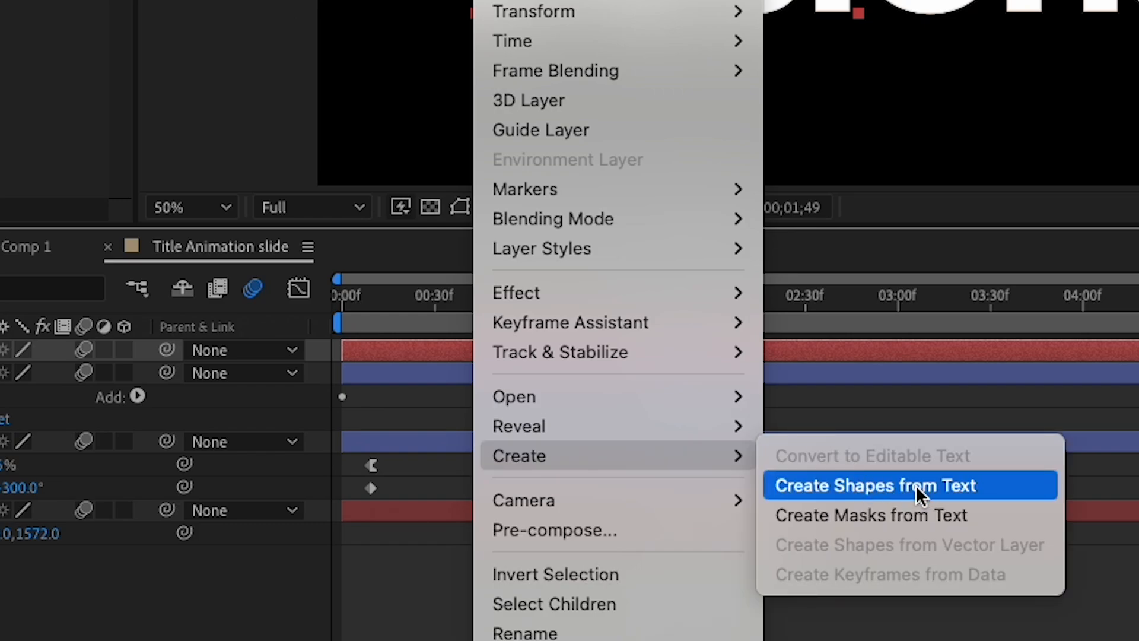
click(876, 485)
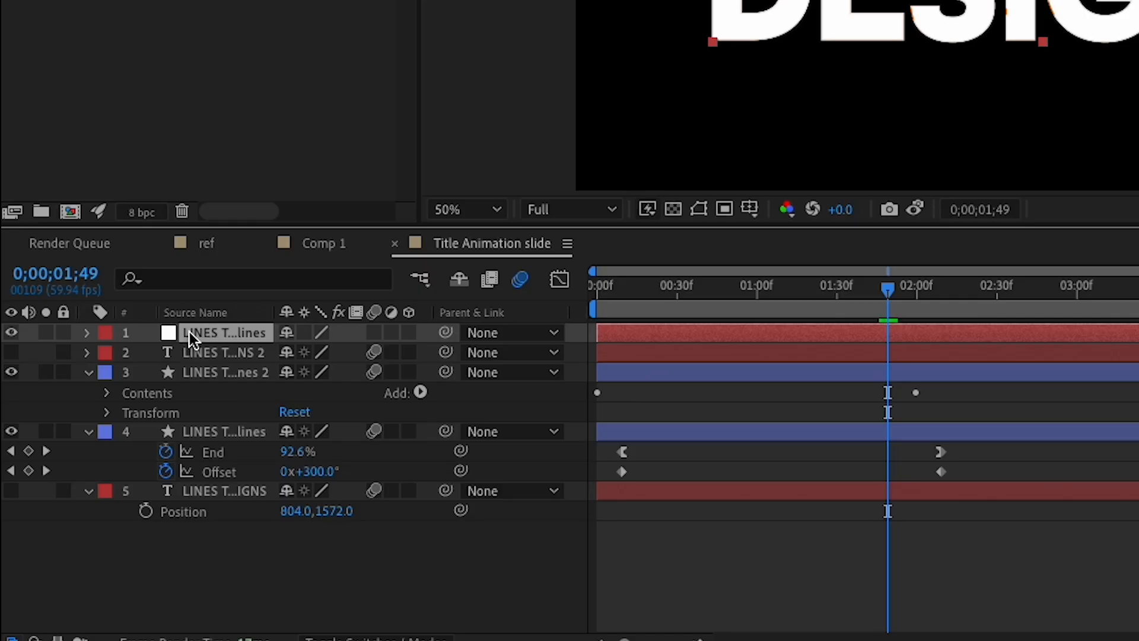
key(m)
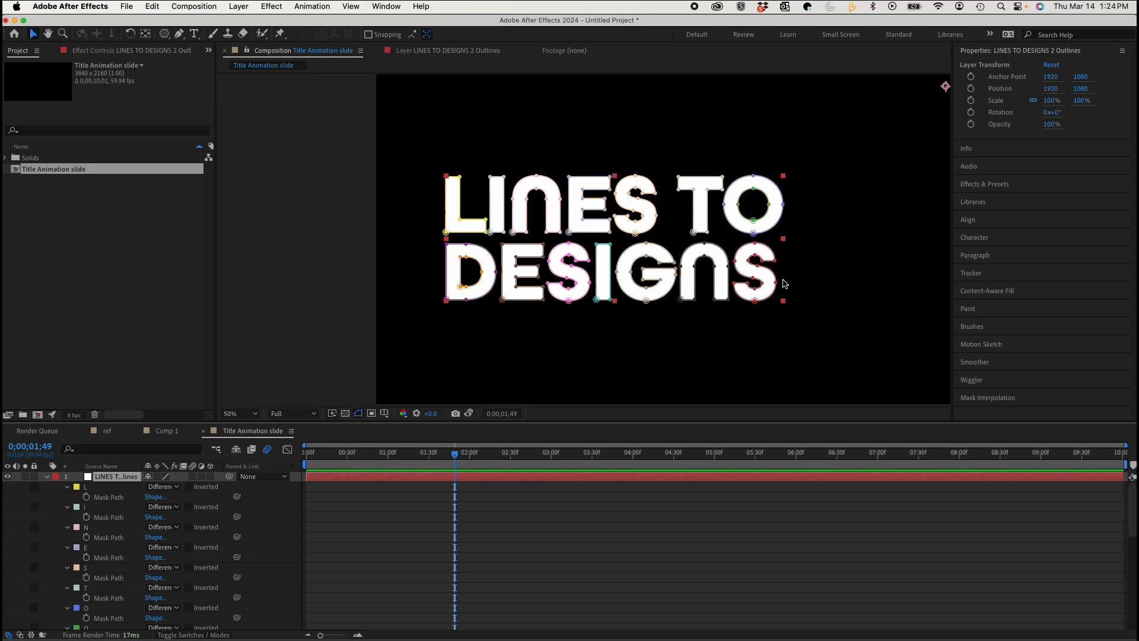
mouse_move(852, 295)
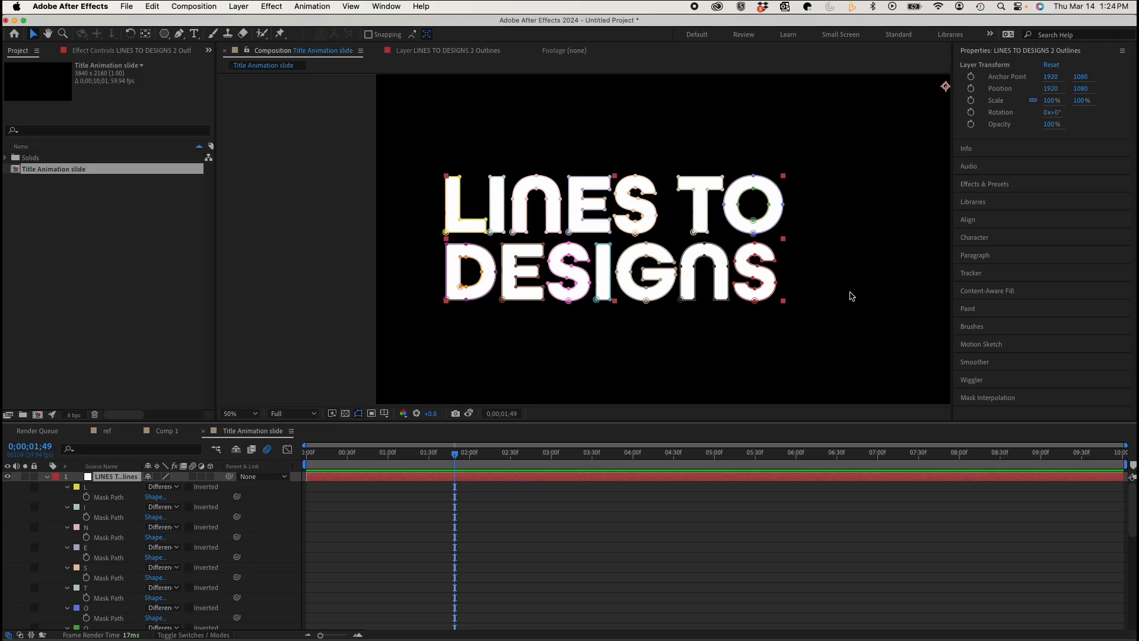
mouse_move(61, 372)
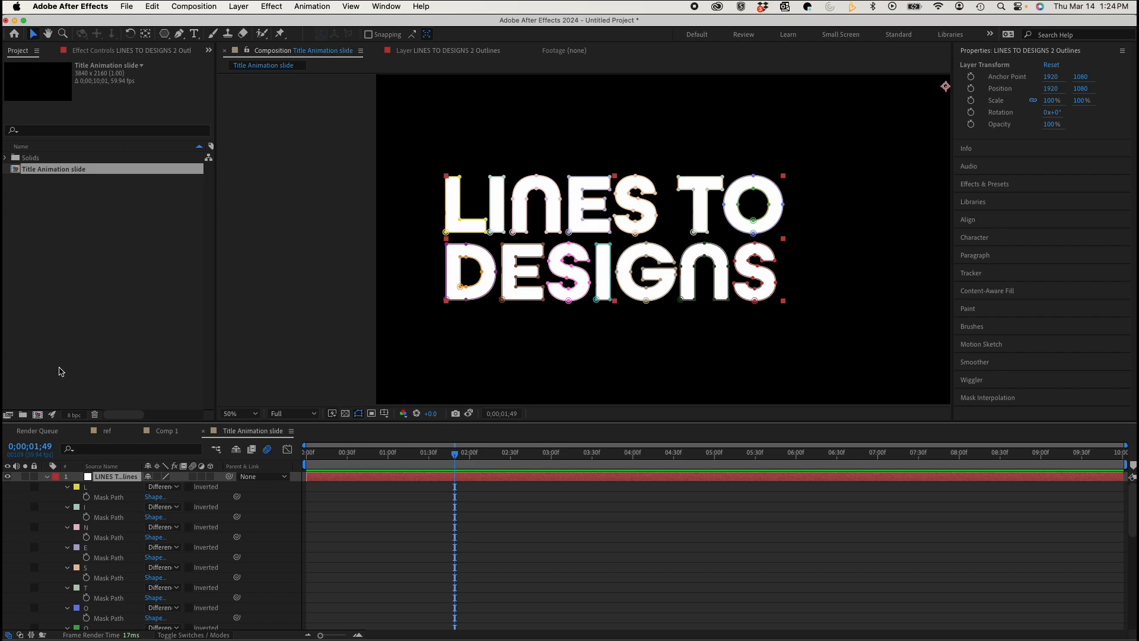
mouse_move(94, 527)
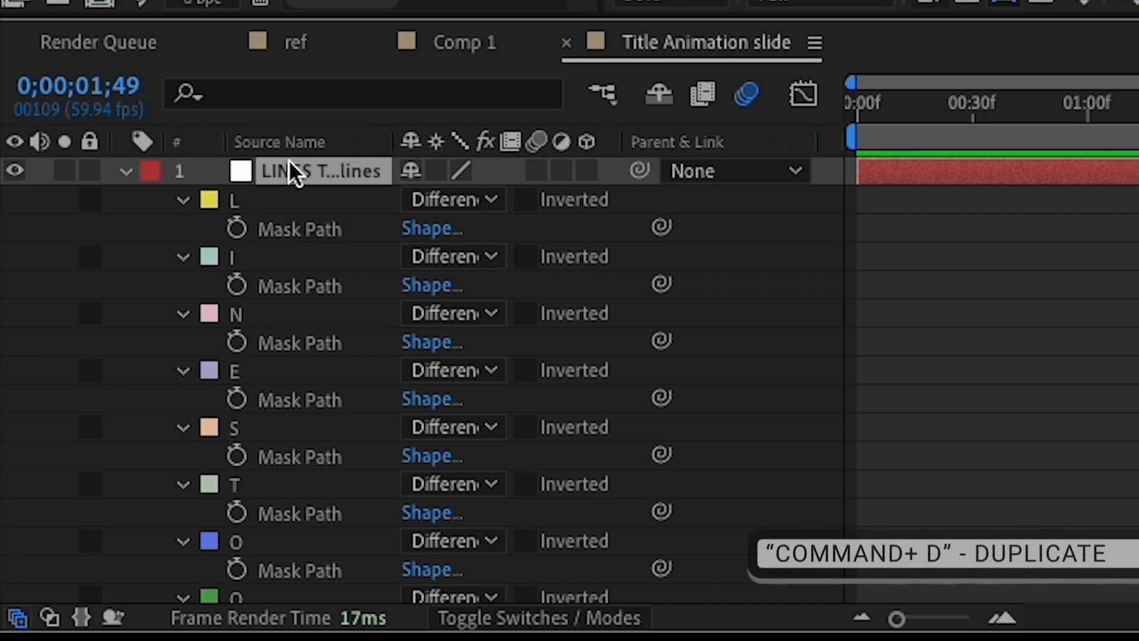
- Duplicate the letter-mask layer and collapse the first copy's properties
key(cmd+d)
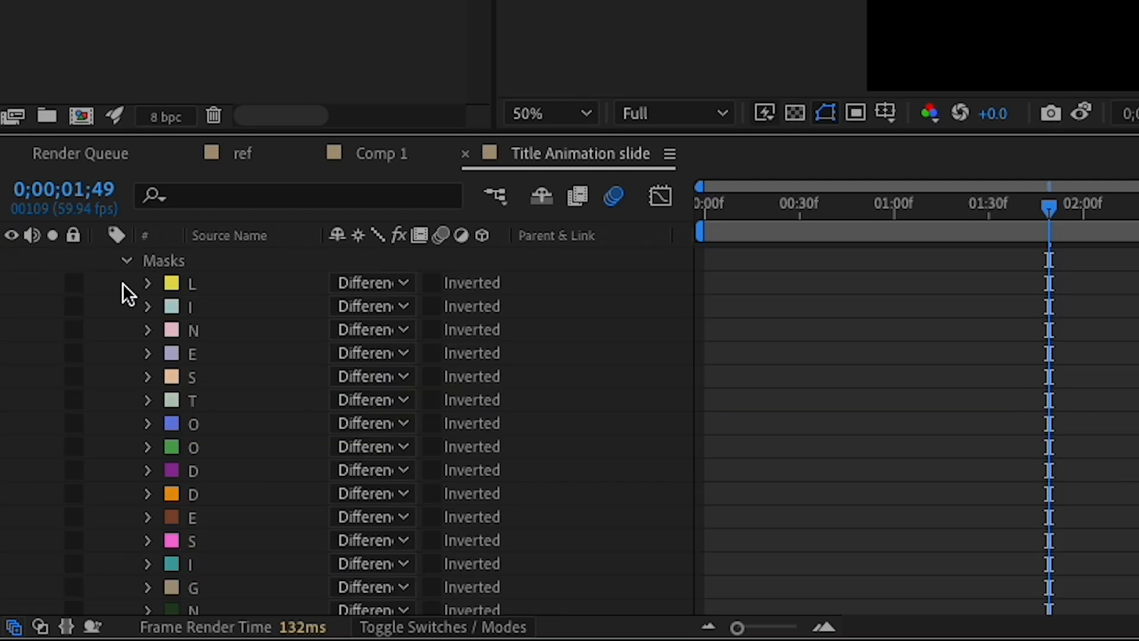
scroll(up, 3)
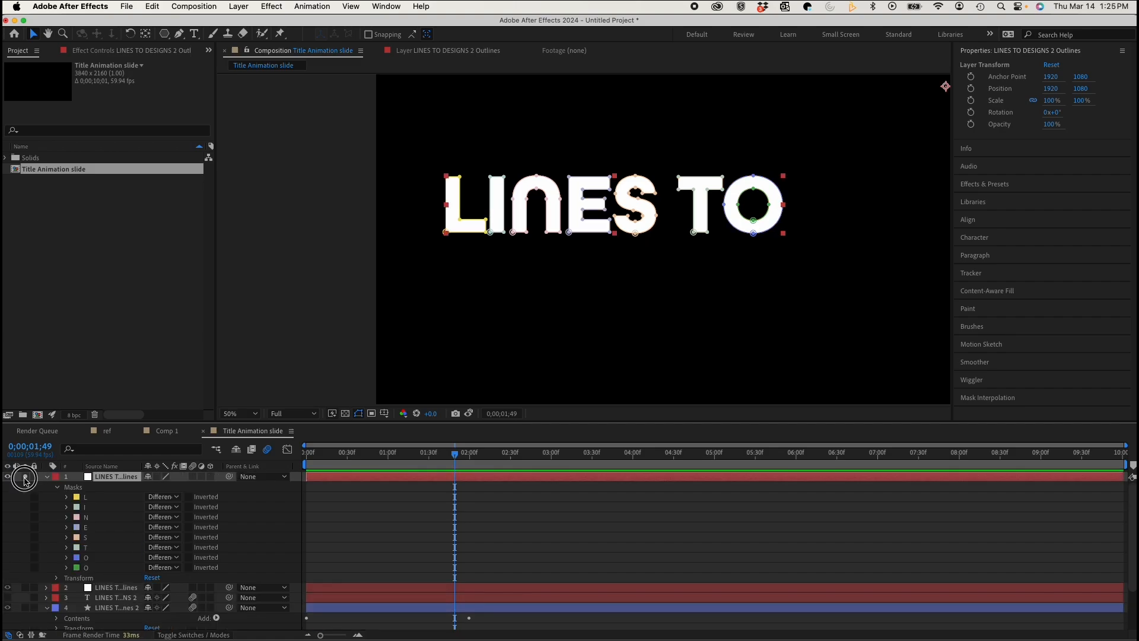
click(23, 477)
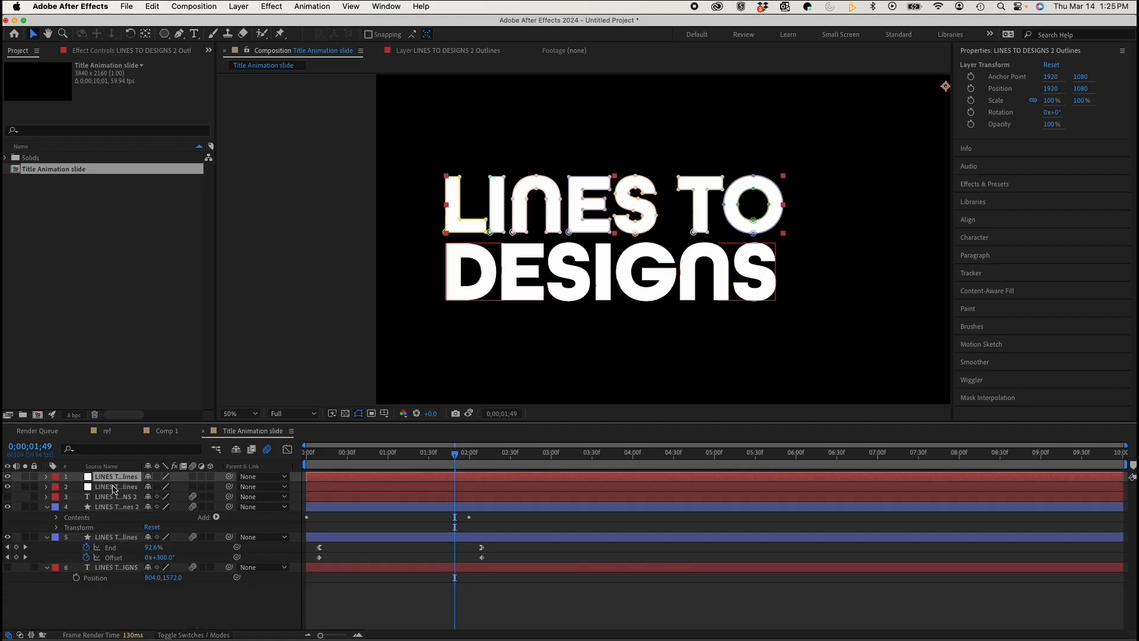
- Select the second letter-mask layer and open its Solid Settings
click(116, 486)
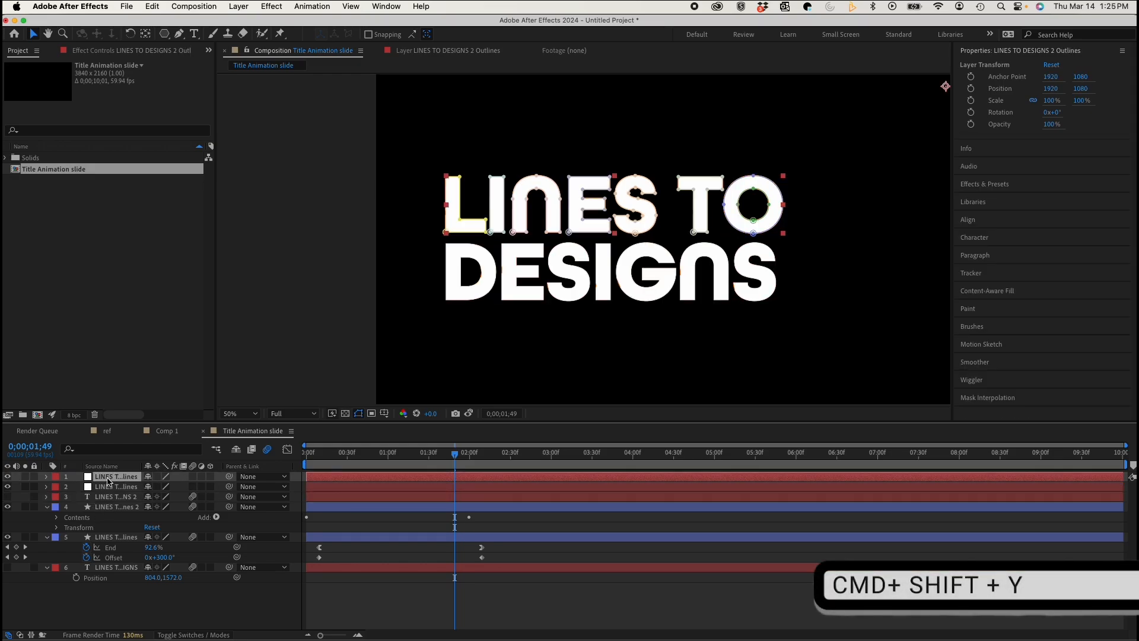
key(cmd+shift+y)
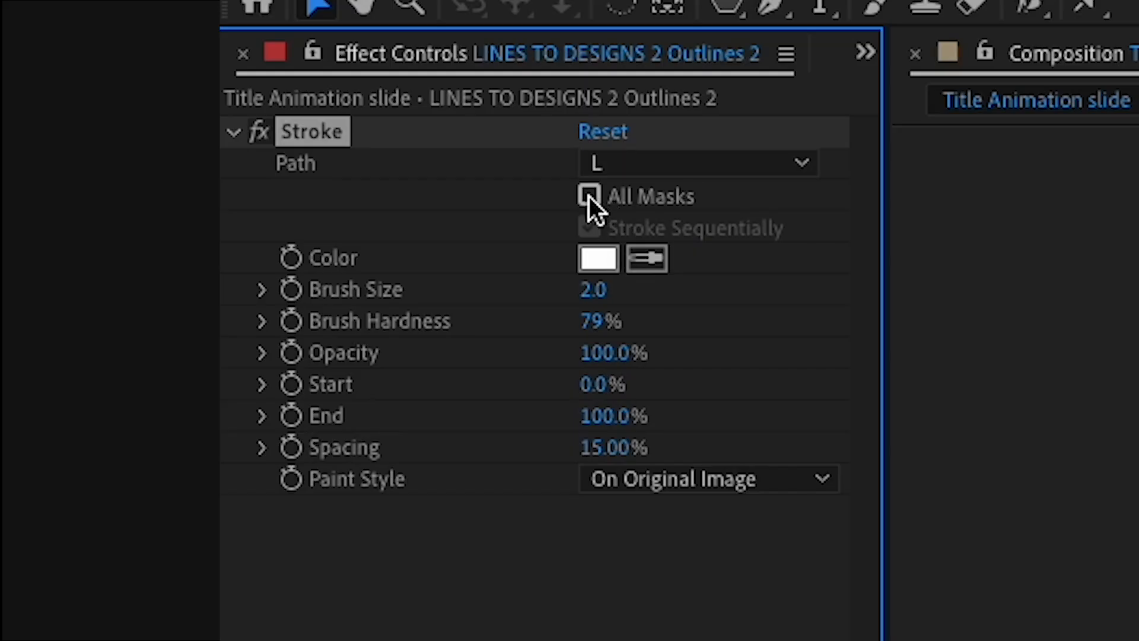
- Turn on All Masks in Stroke and set Paint Style to Reveal Original Image
click(589, 195)
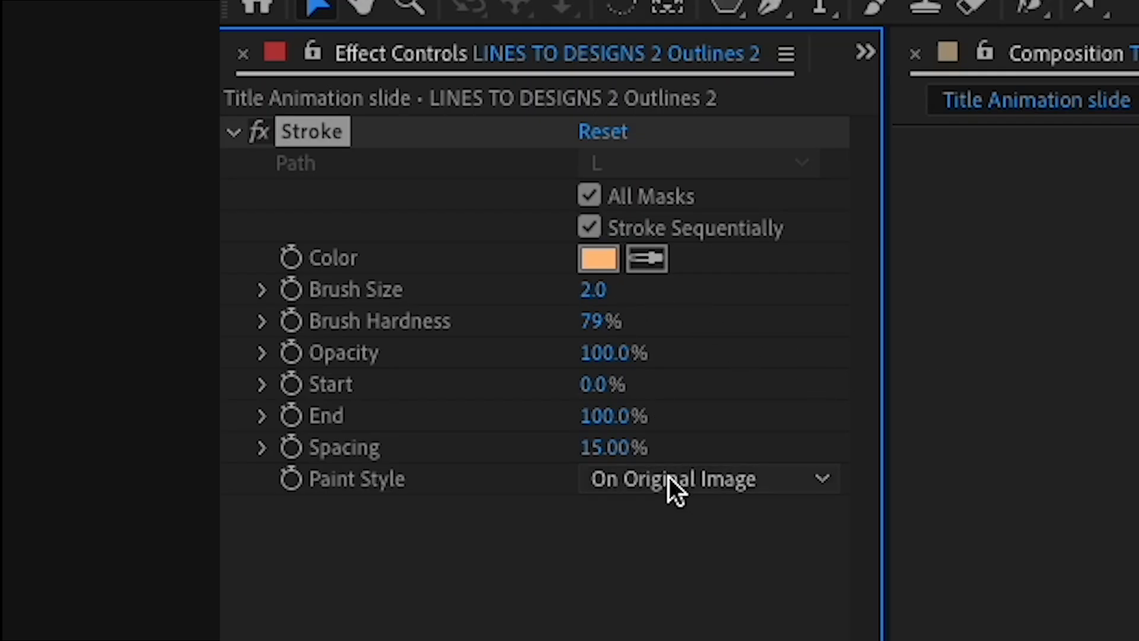
mouse_move(703, 491)
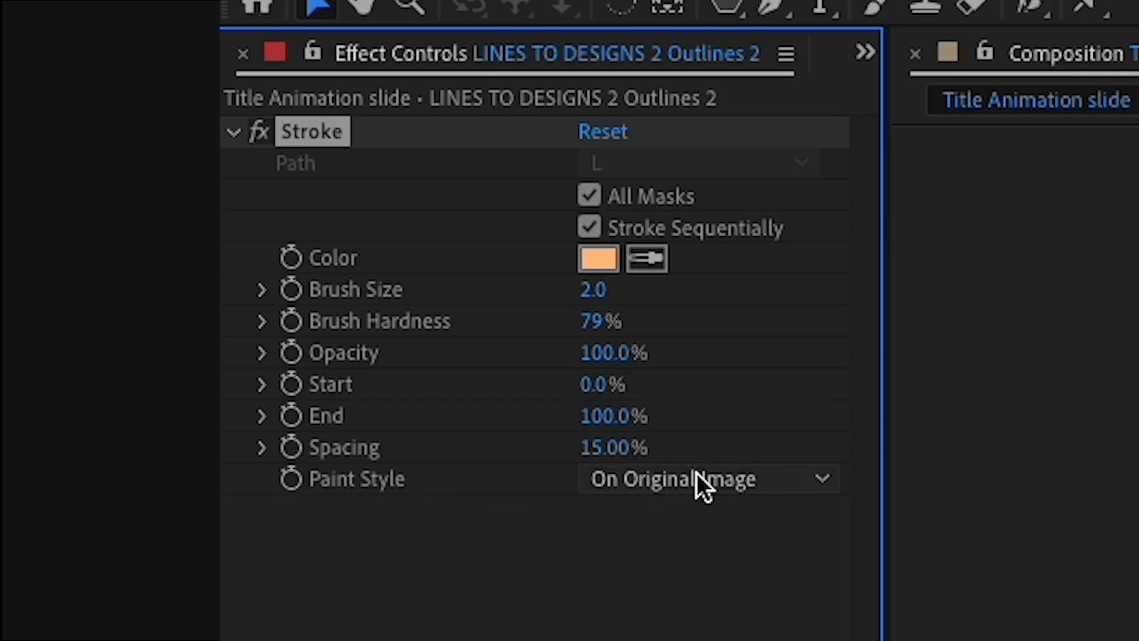
click(705, 478)
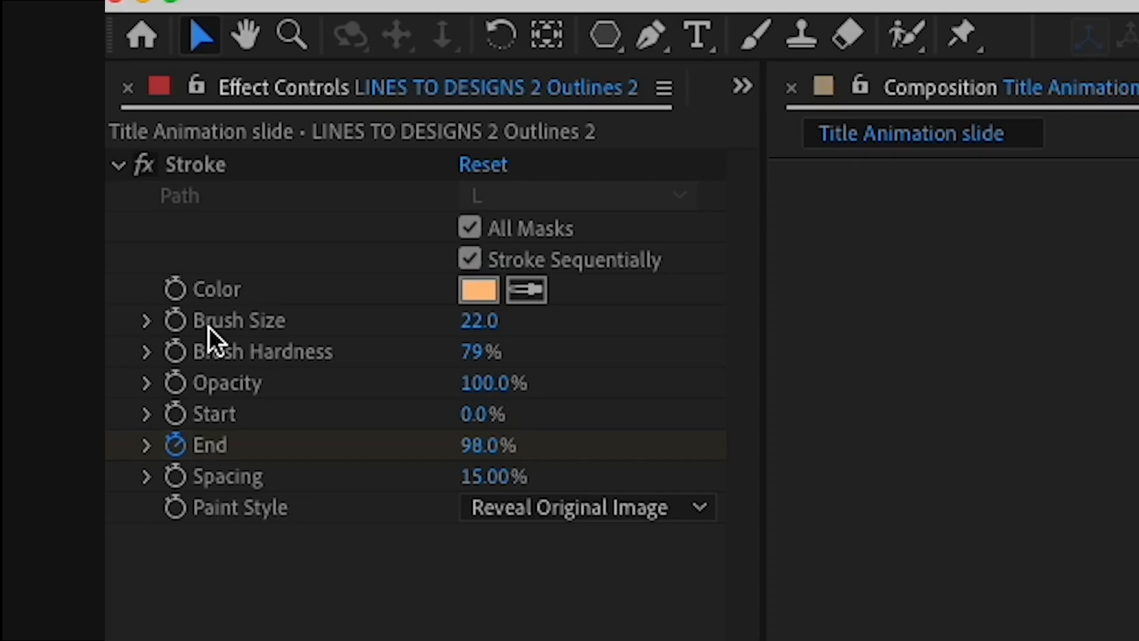
mouse_move(178, 327)
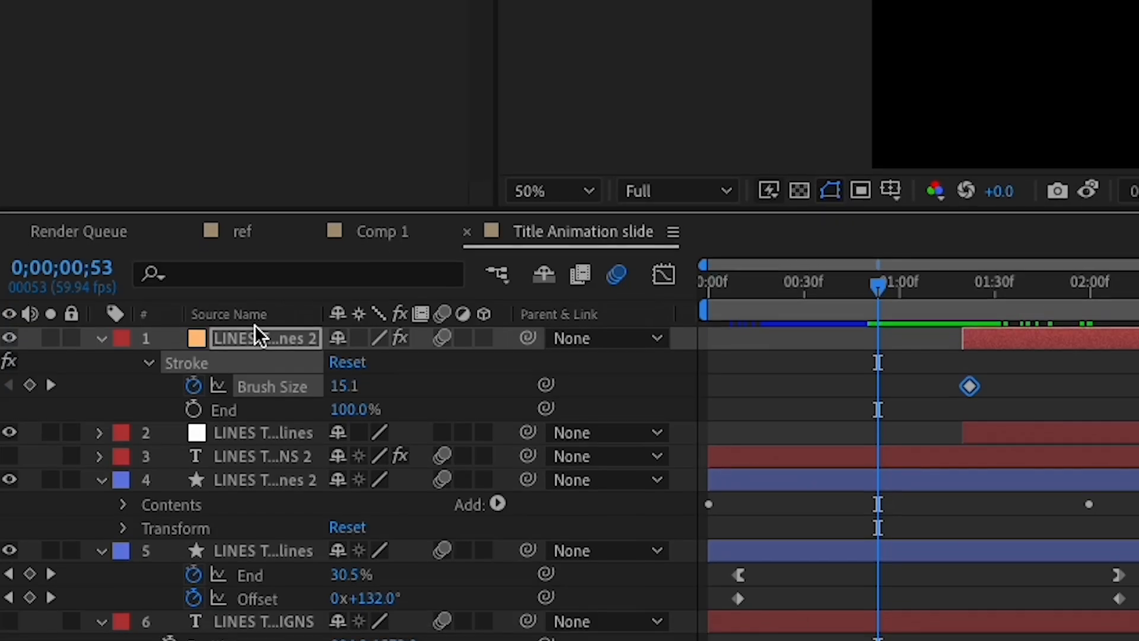
- Scroll down the timeline to reach the orange stroke-reveal layer
scroll(down, 3)
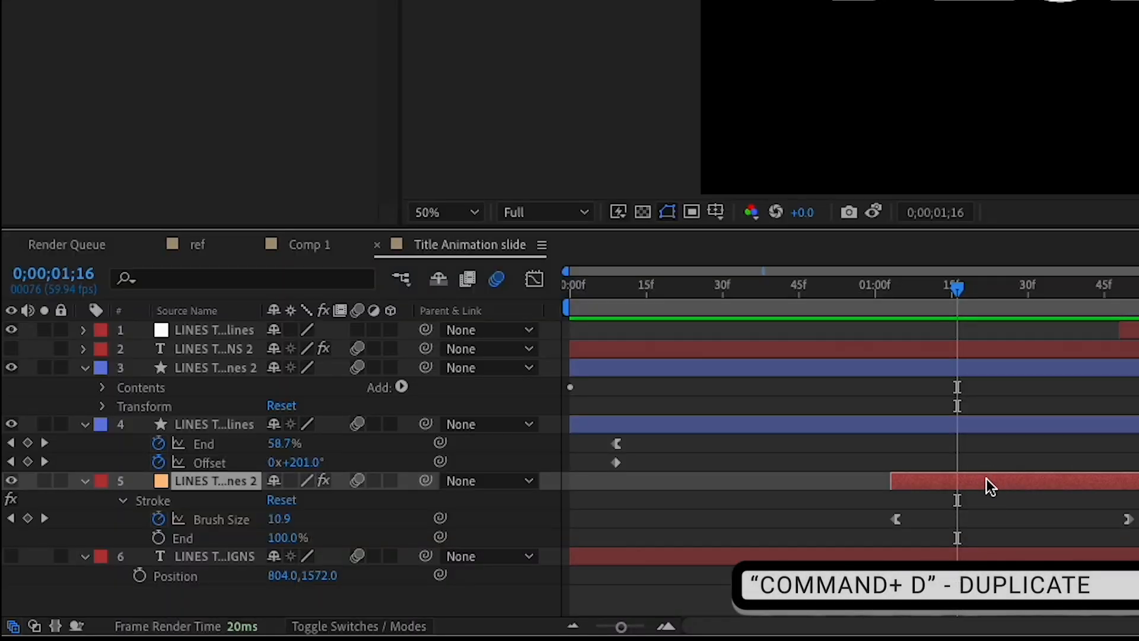
- Duplicate the orange stroke-reveal layer and give the copy a white solid colour
key(cmd+d)
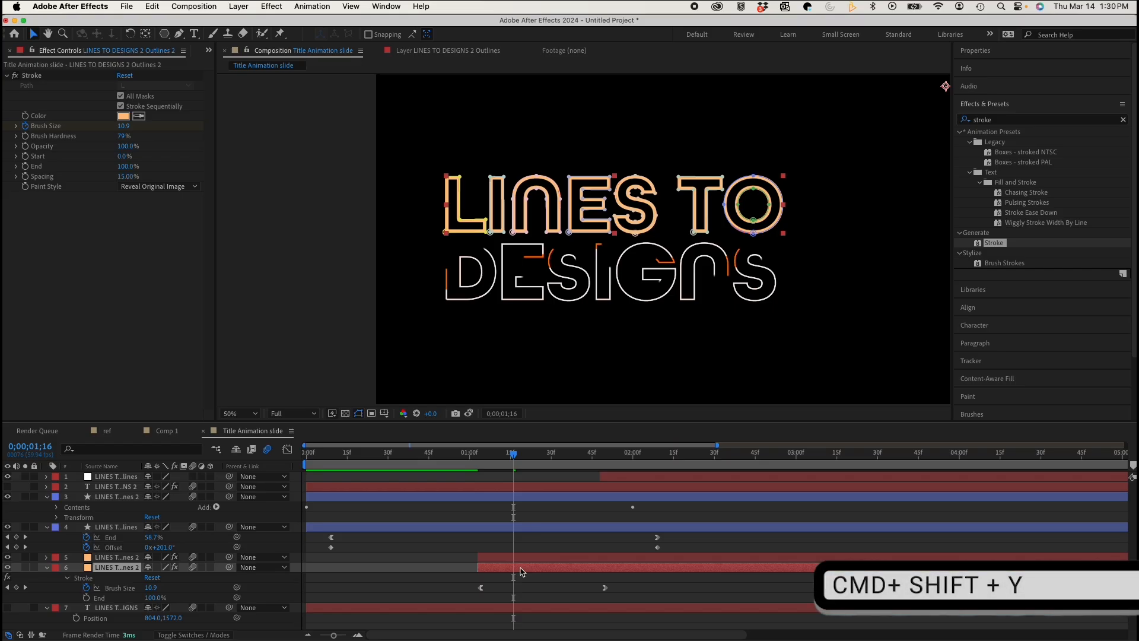
key(cmd+shift+y)
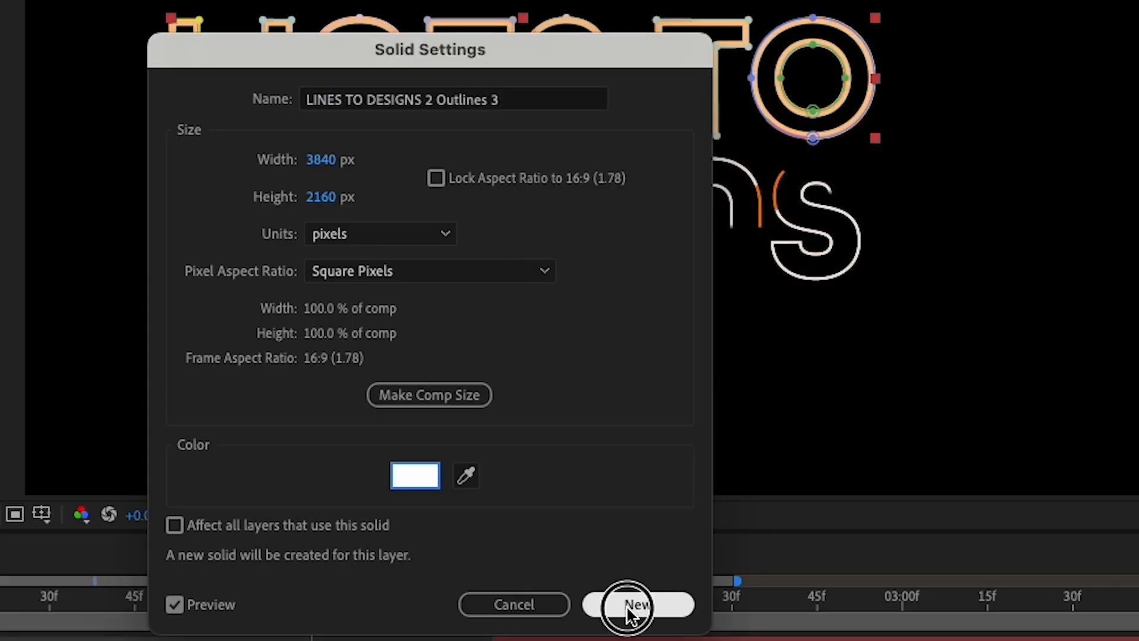
click(635, 605)
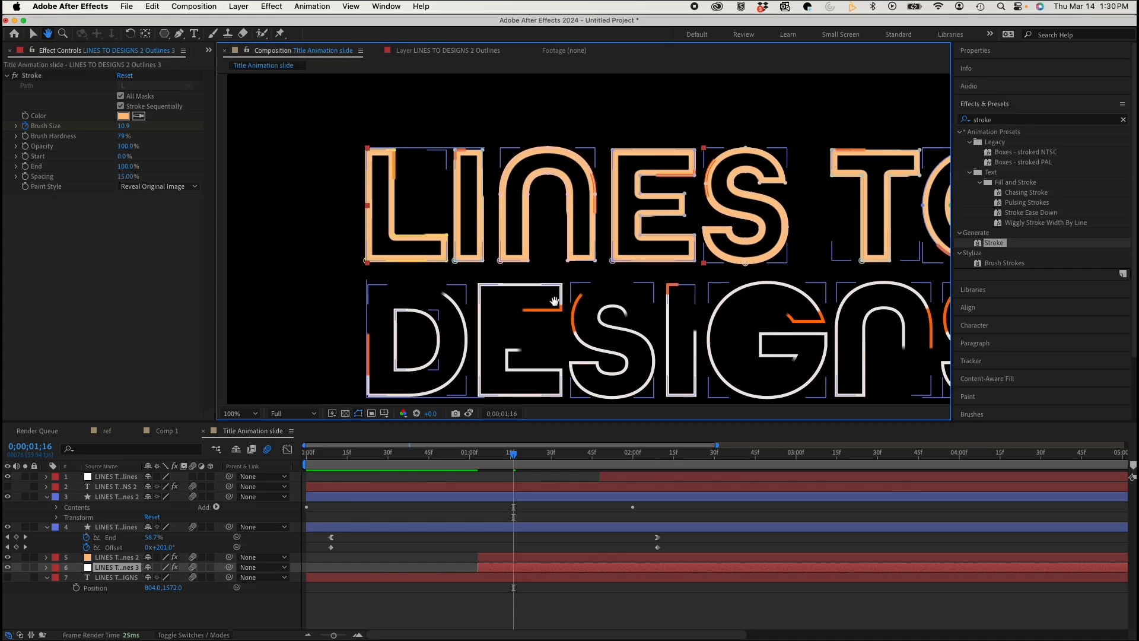